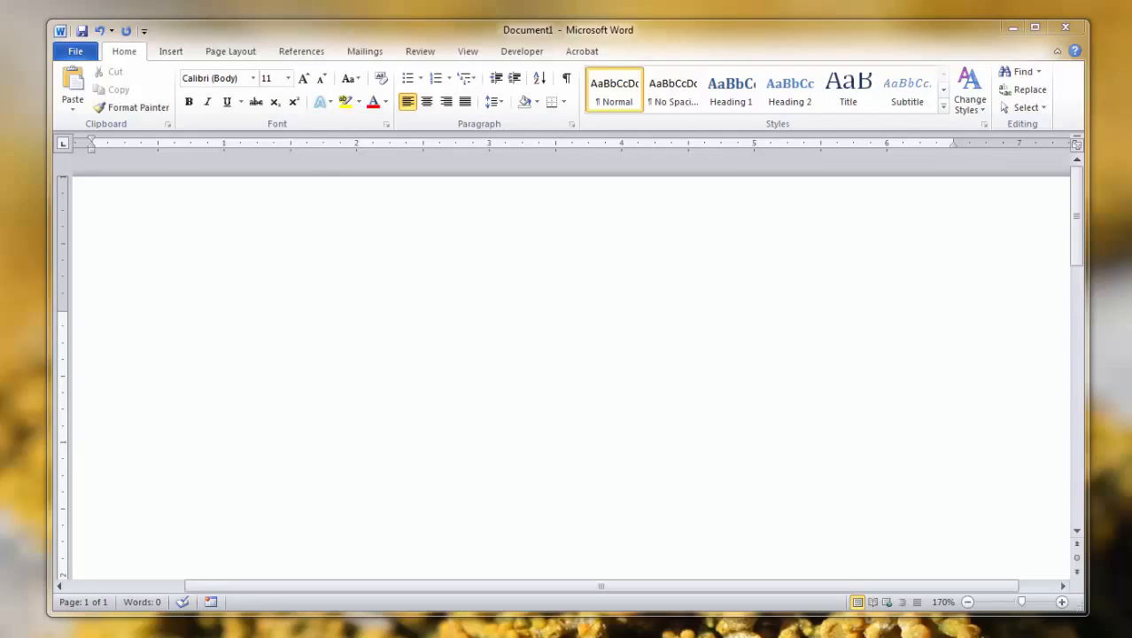
mouse_move(484, 268)
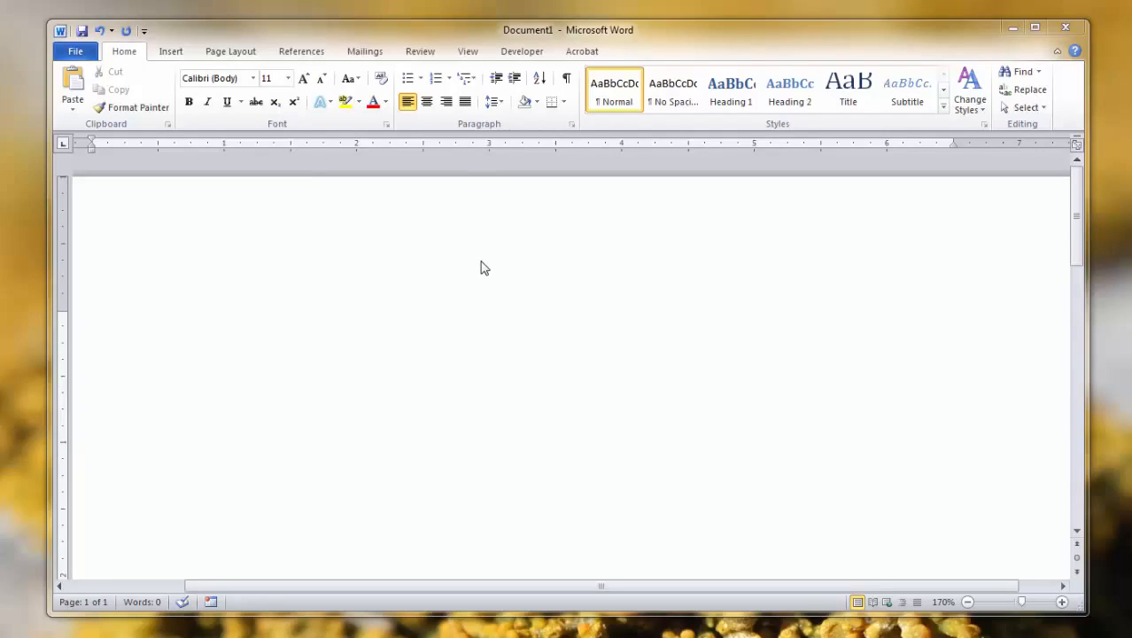
mouse_move(481, 270)
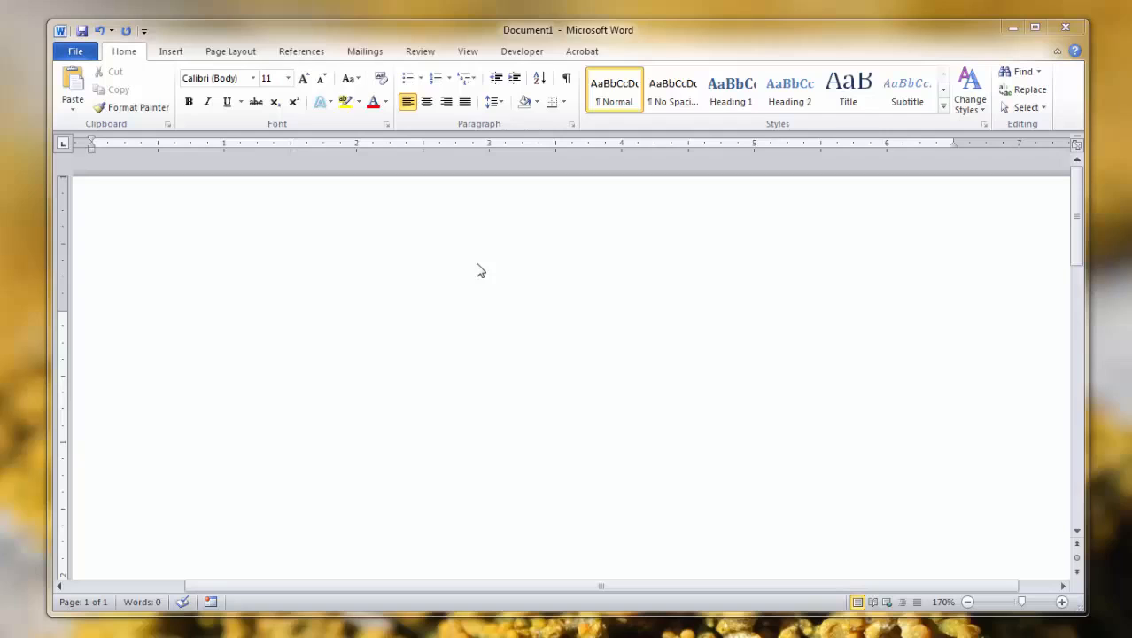
mouse_move(475, 264)
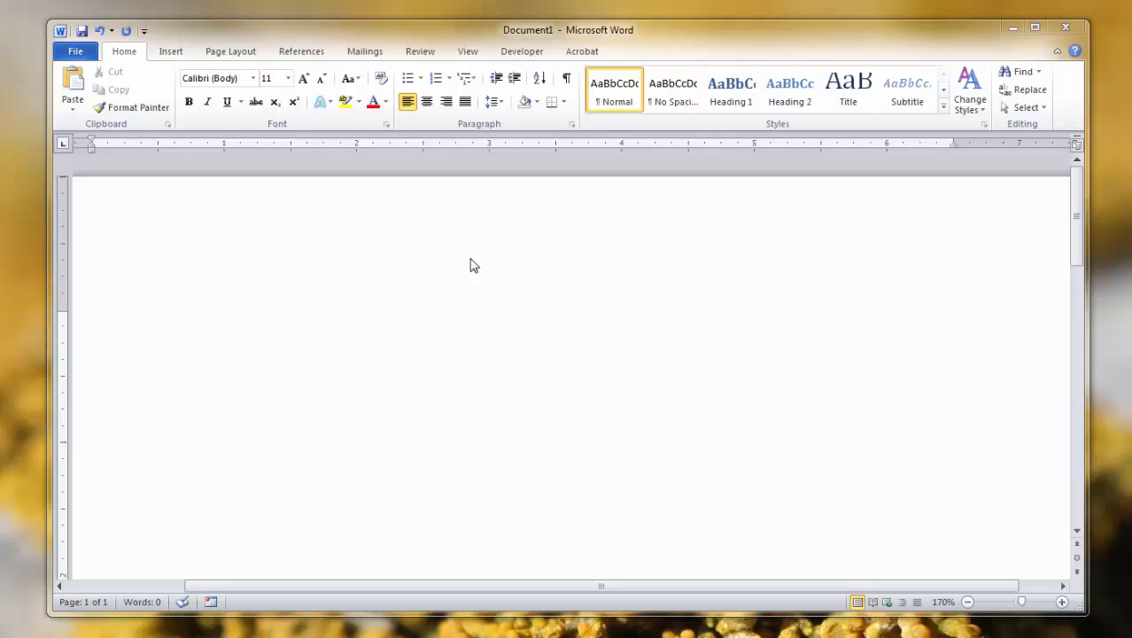
mouse_move(170, 50)
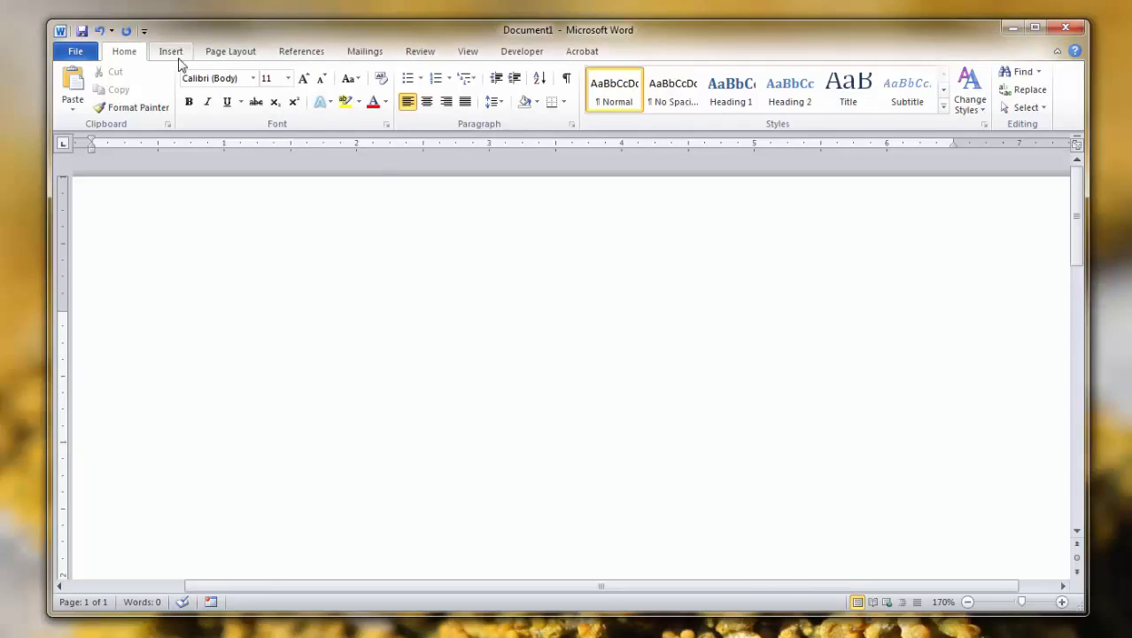
- Insert a new, empty equation placeholder on the Word page from the Insert ribbon
click(170, 51)
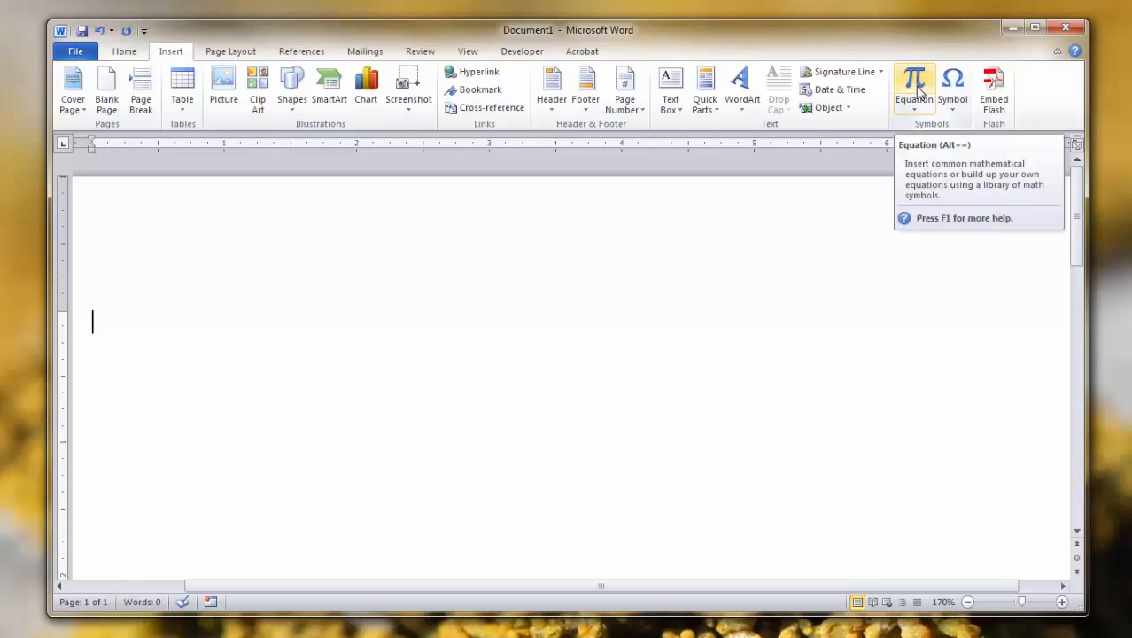
click(914, 85)
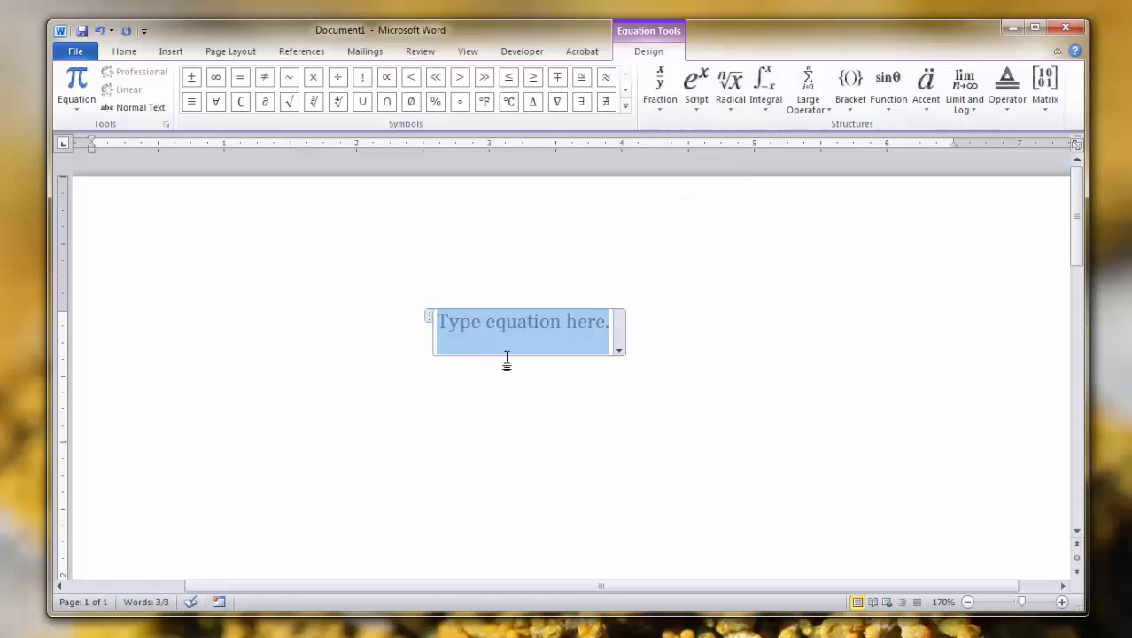
mouse_move(518, 358)
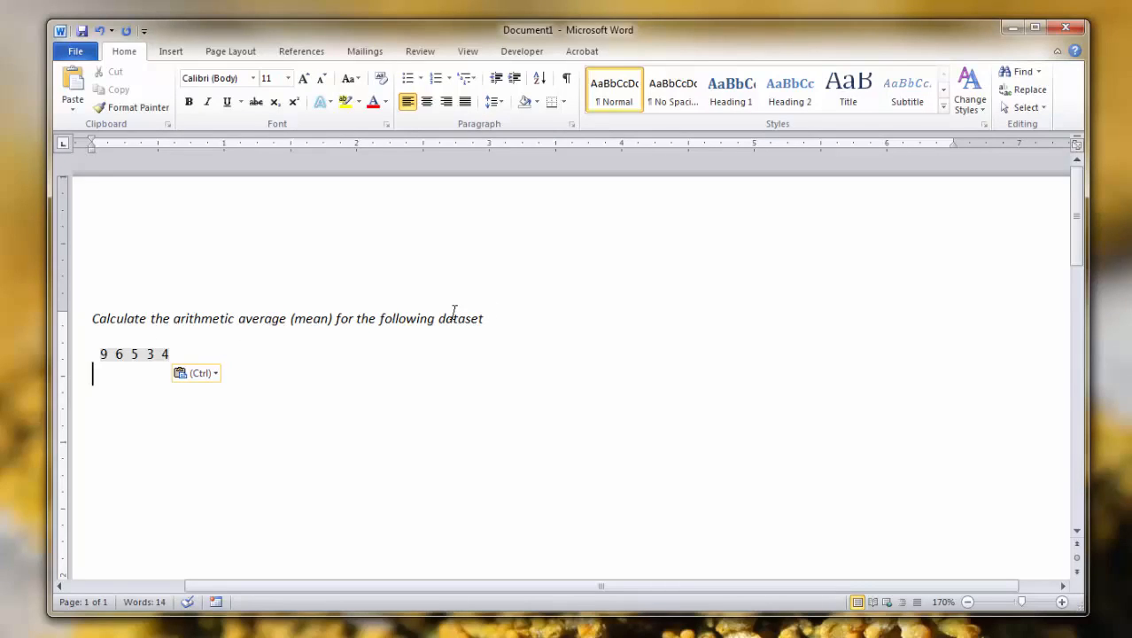
mouse_move(438, 306)
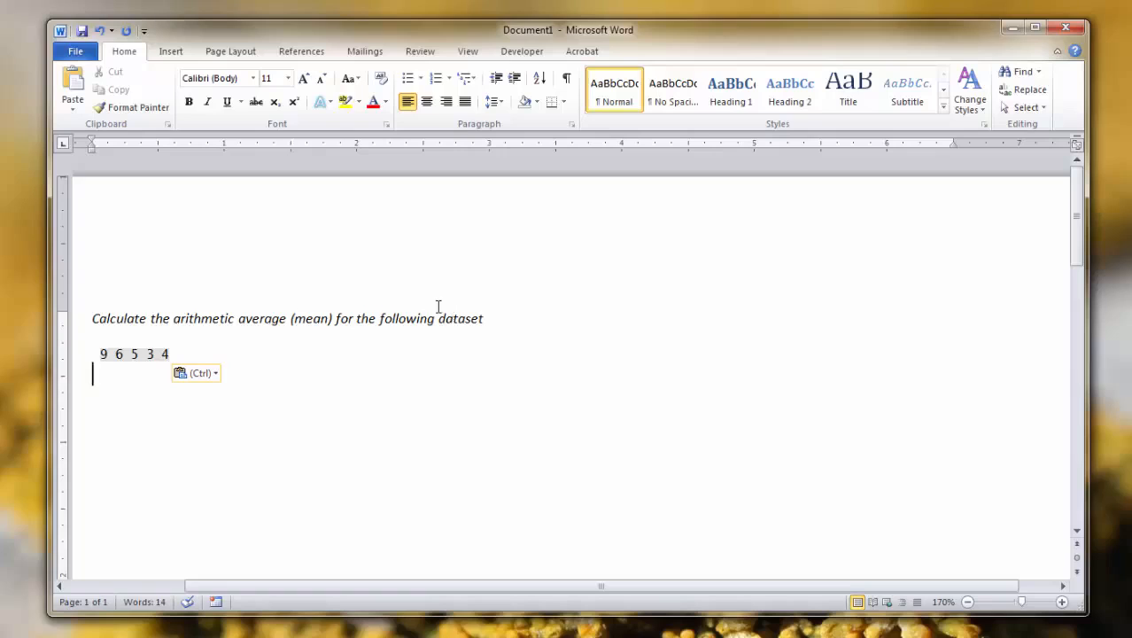
mouse_move(485, 325)
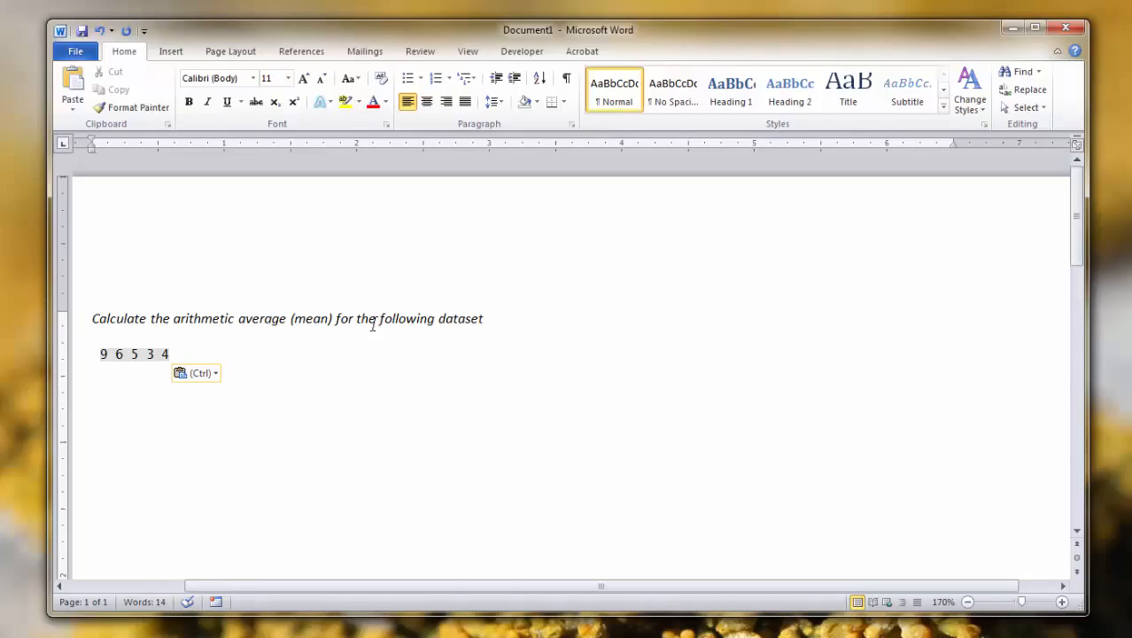
- Show the Insert ribbon with the Equation command ready under the dataset 9 6 5 3 4
click(170, 50)
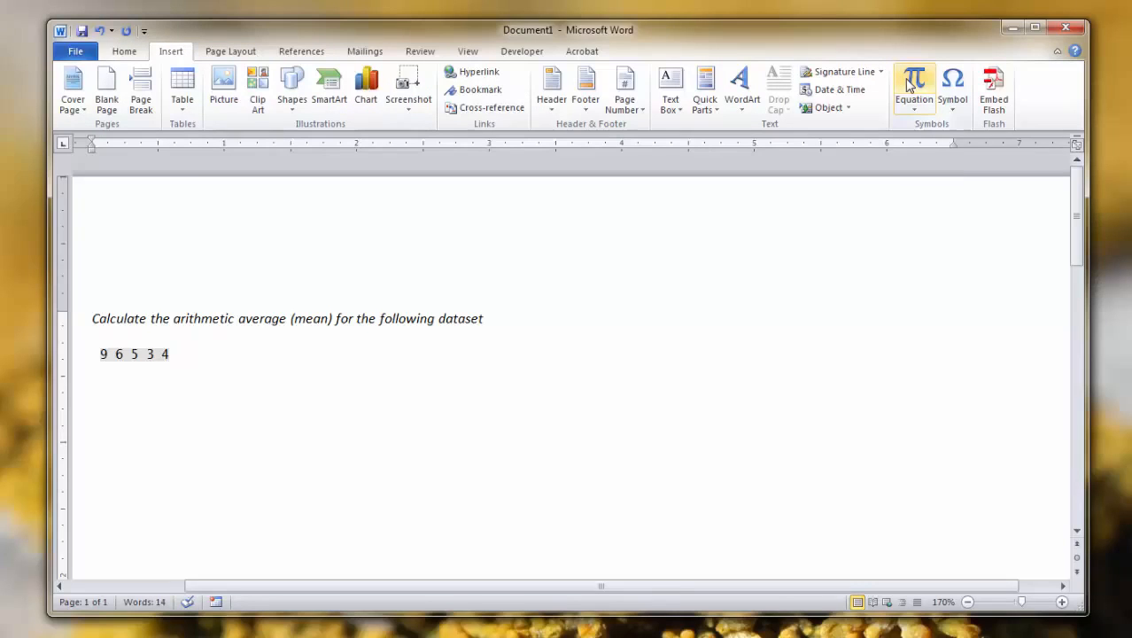
- Insert an equation below the dataset and enter the variable y in it
click(913, 84)
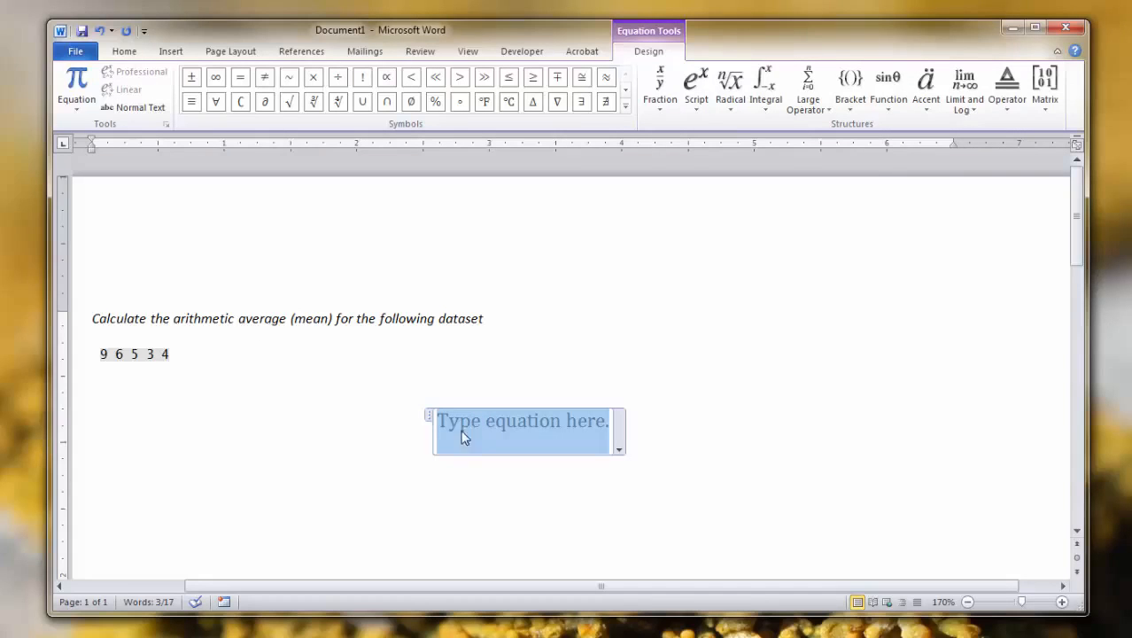
mouse_move(446, 430)
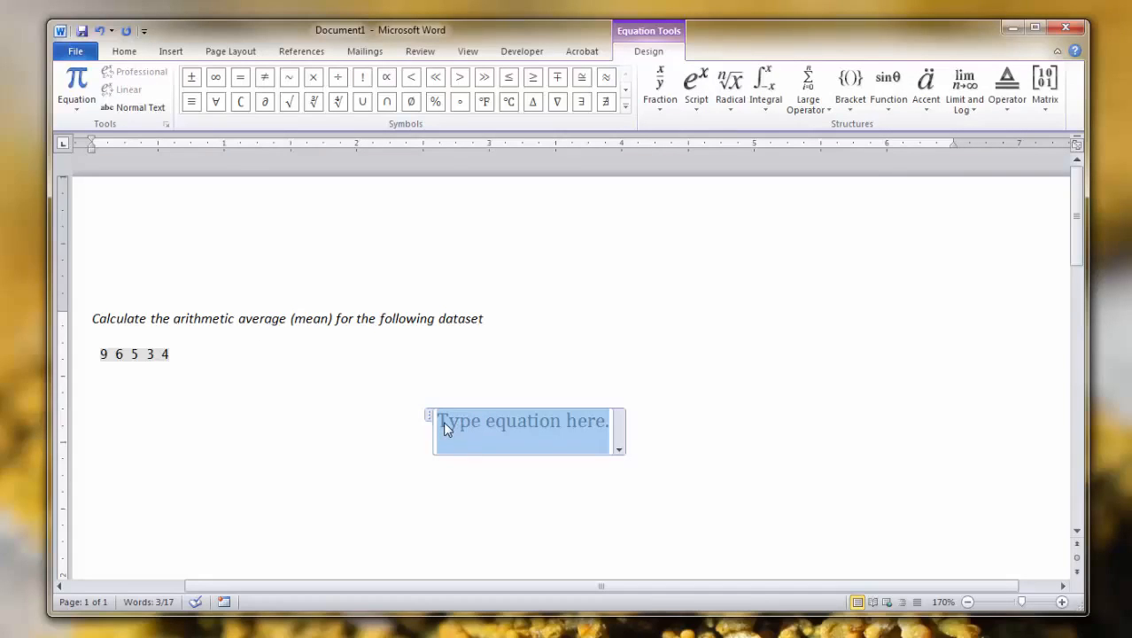
text(y)
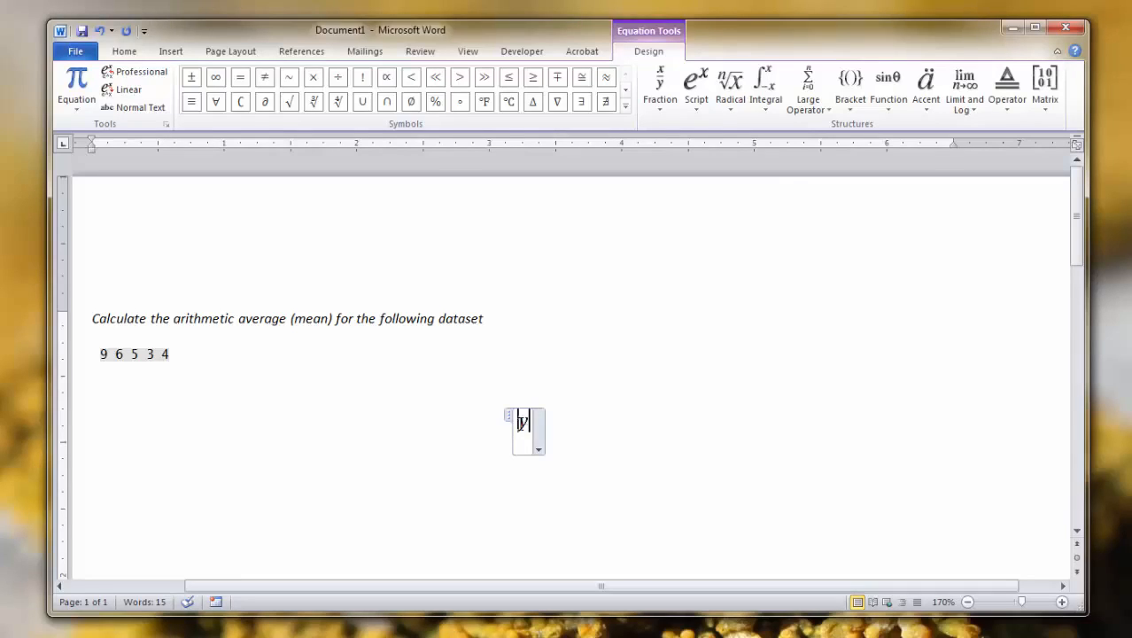
- Apply the Bar accent to the selected y so the equation reads ȳ
click(926, 84)
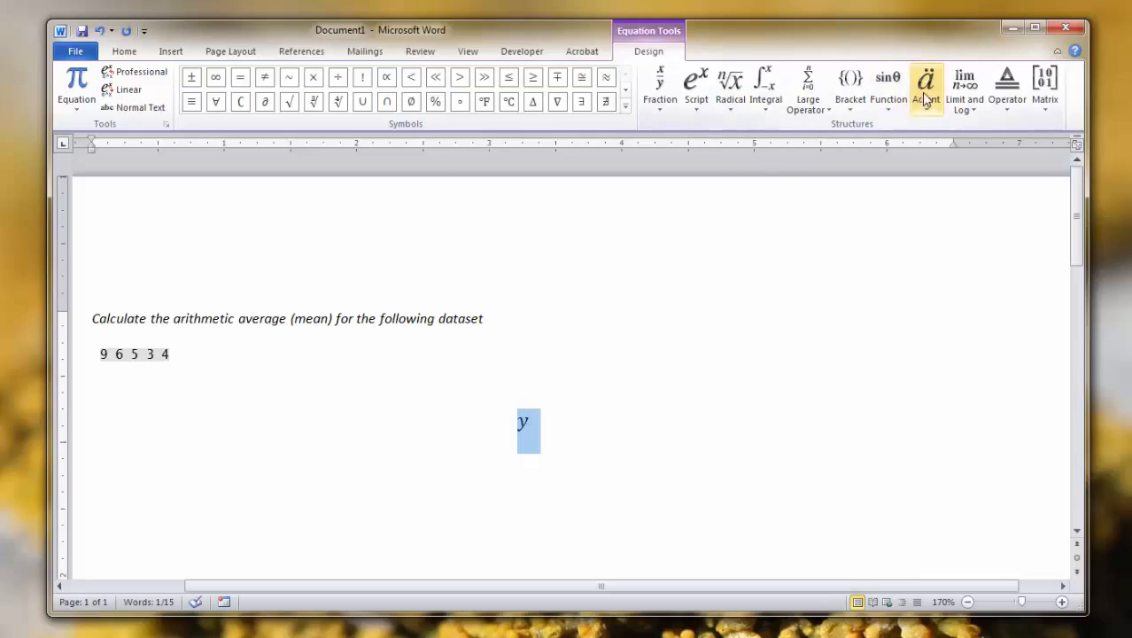
click(926, 84)
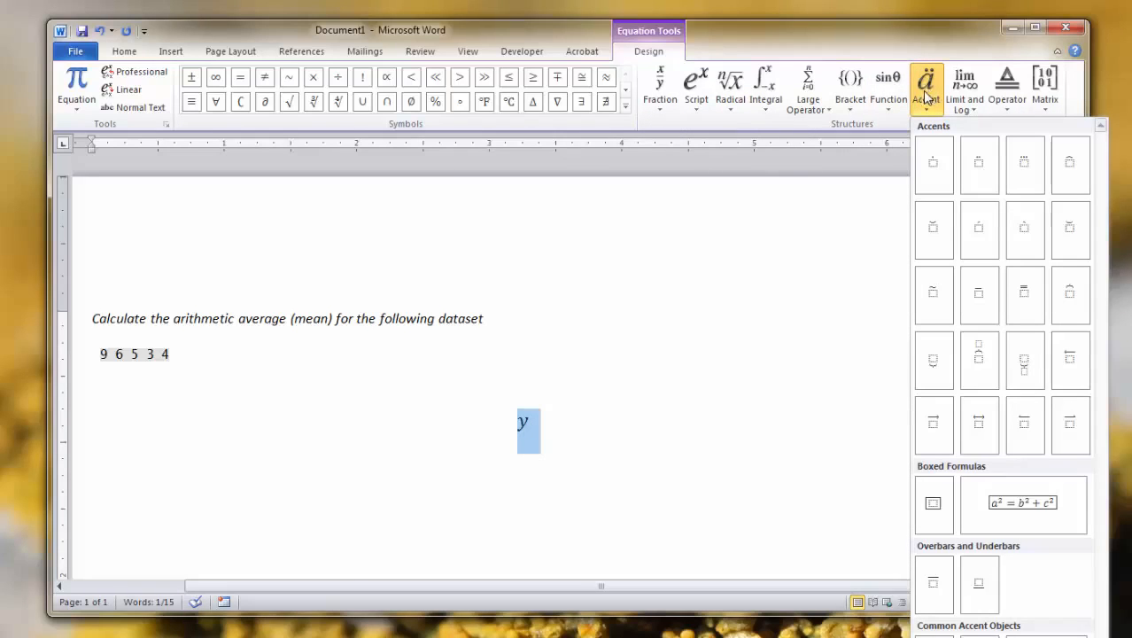
mouse_move(1069, 229)
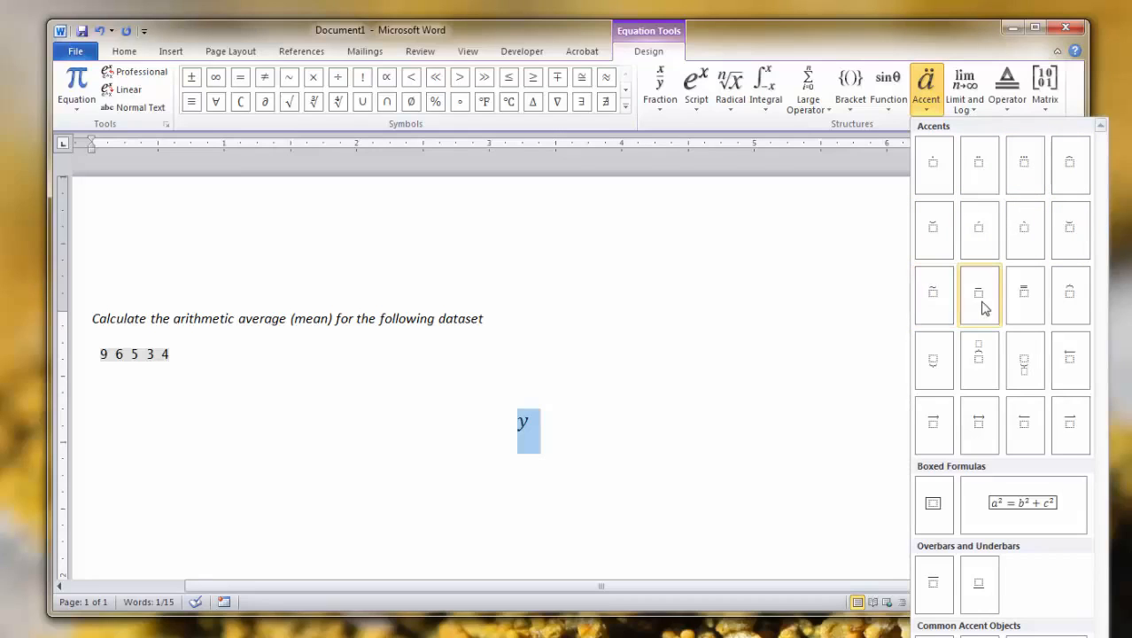
mouse_move(979, 293)
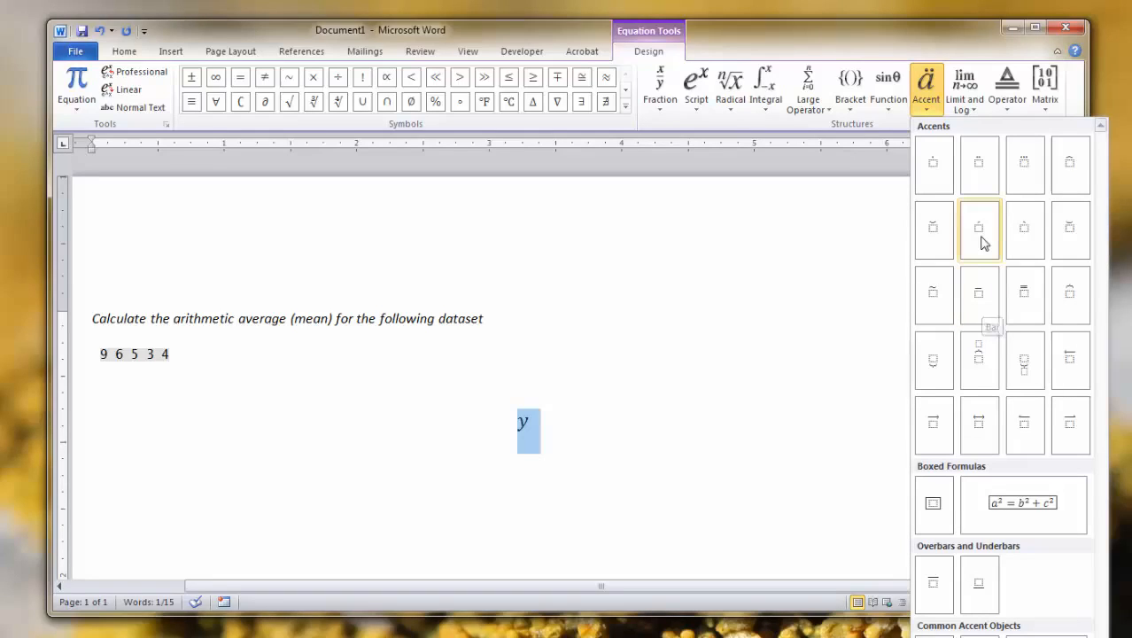
mouse_move(979, 229)
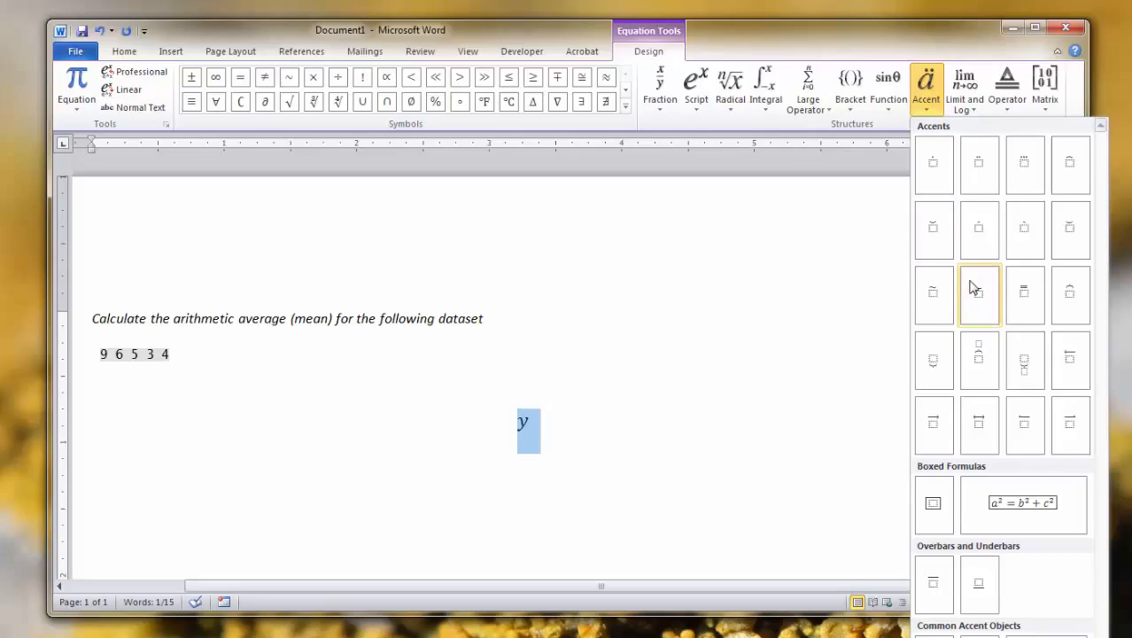
click(979, 294)
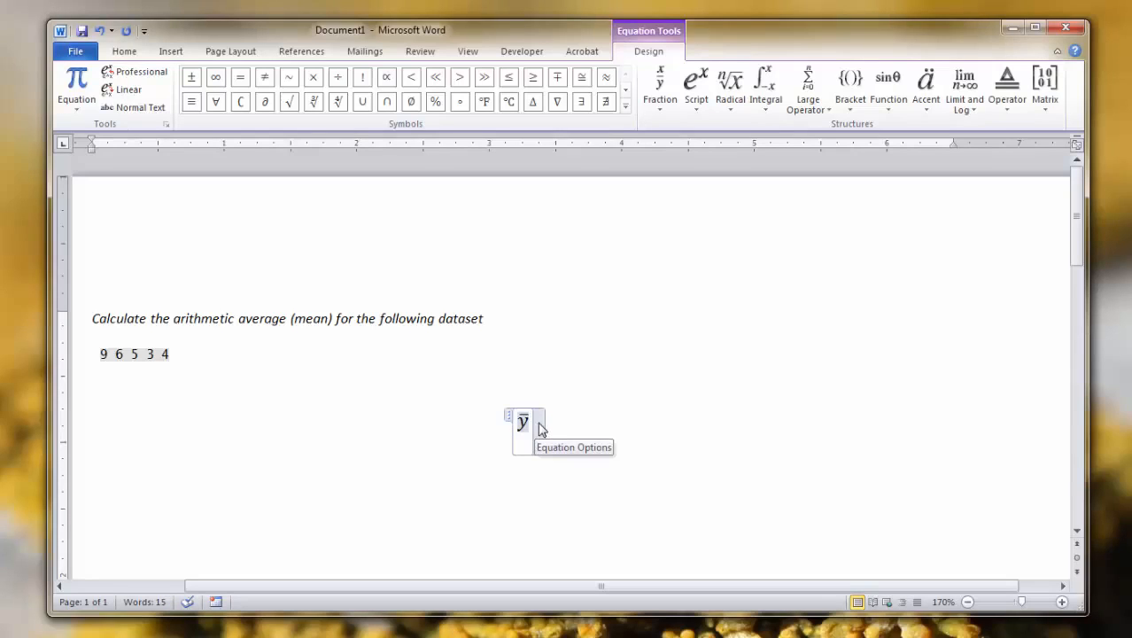
- Add an equals sign after ȳ so the equation reads ȳ =
text(=)
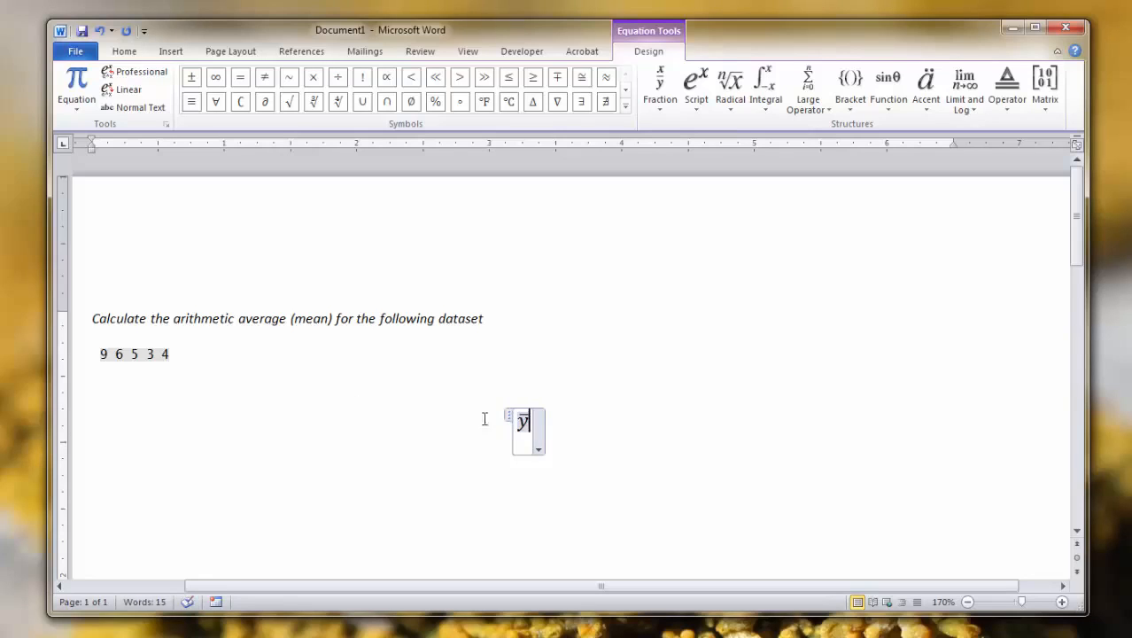
click(124, 51)
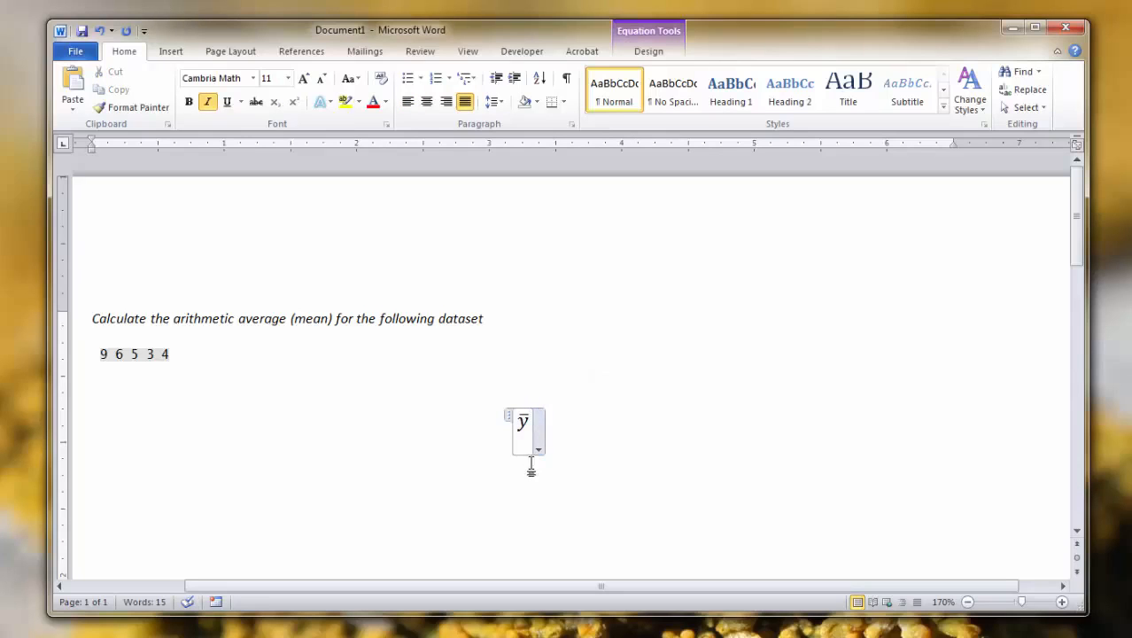
text(=)
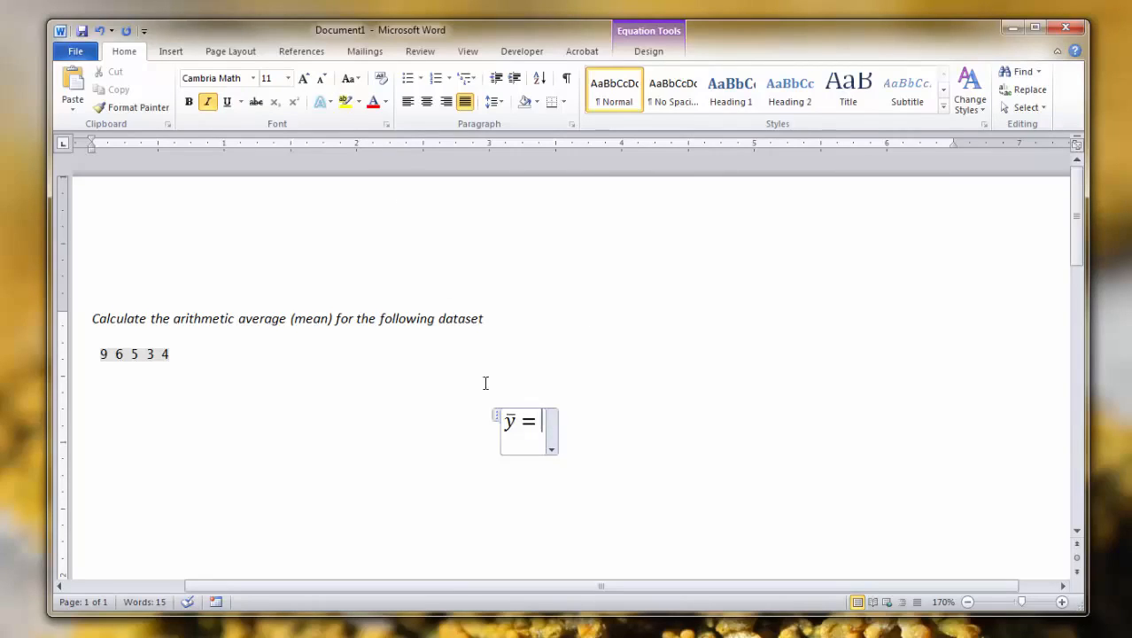
- Insert a summation large operator with a lower limit after ȳ =
click(170, 50)
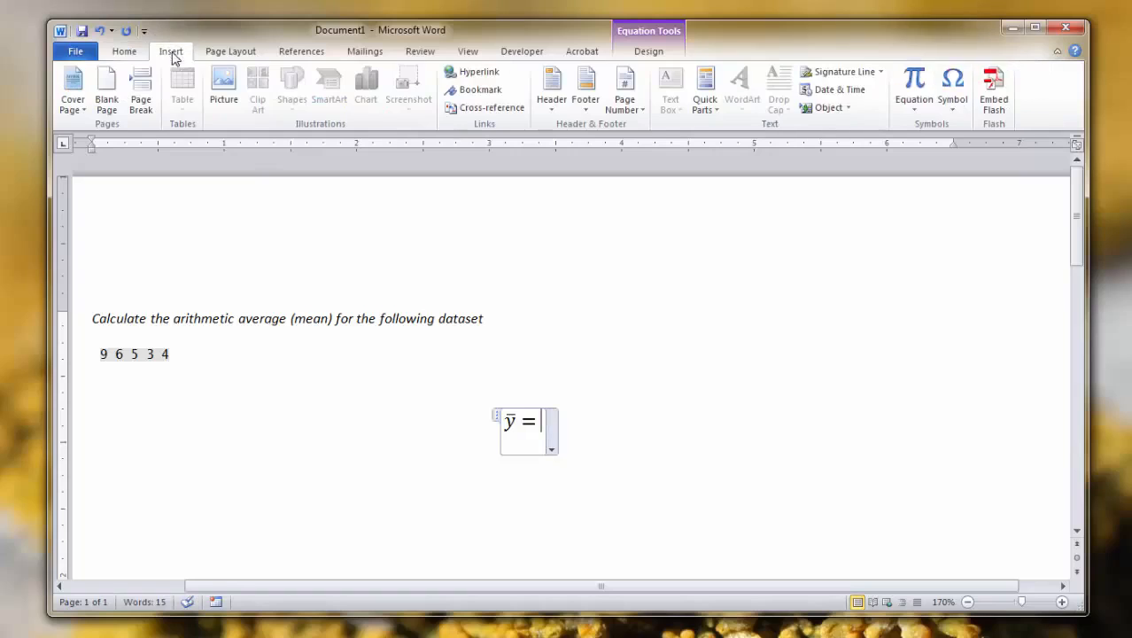
click(649, 51)
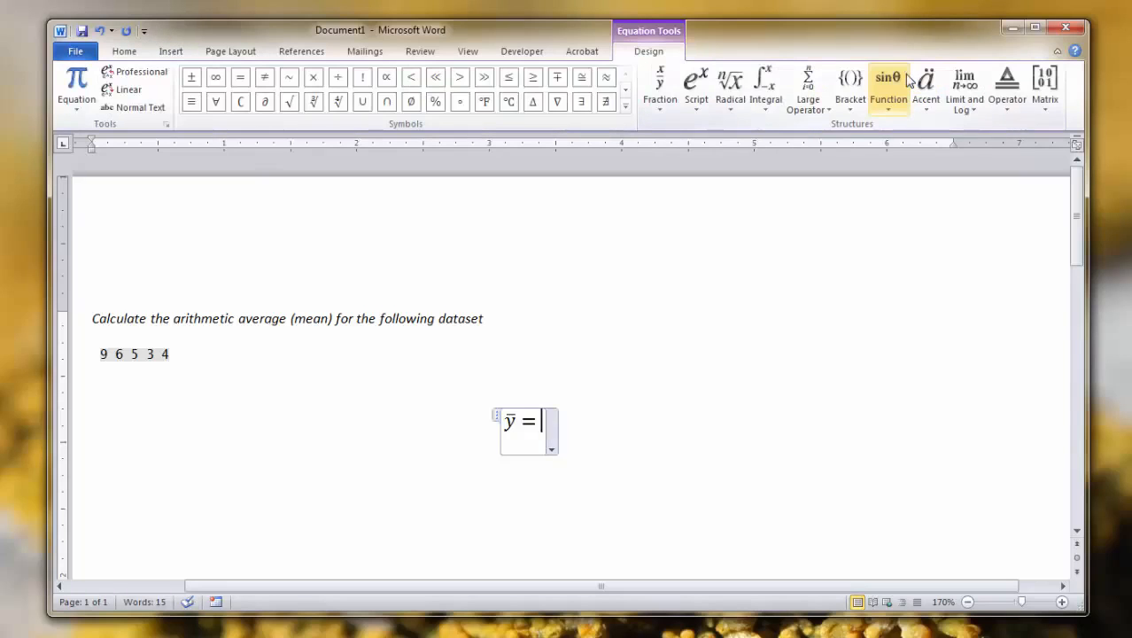
mouse_move(807, 88)
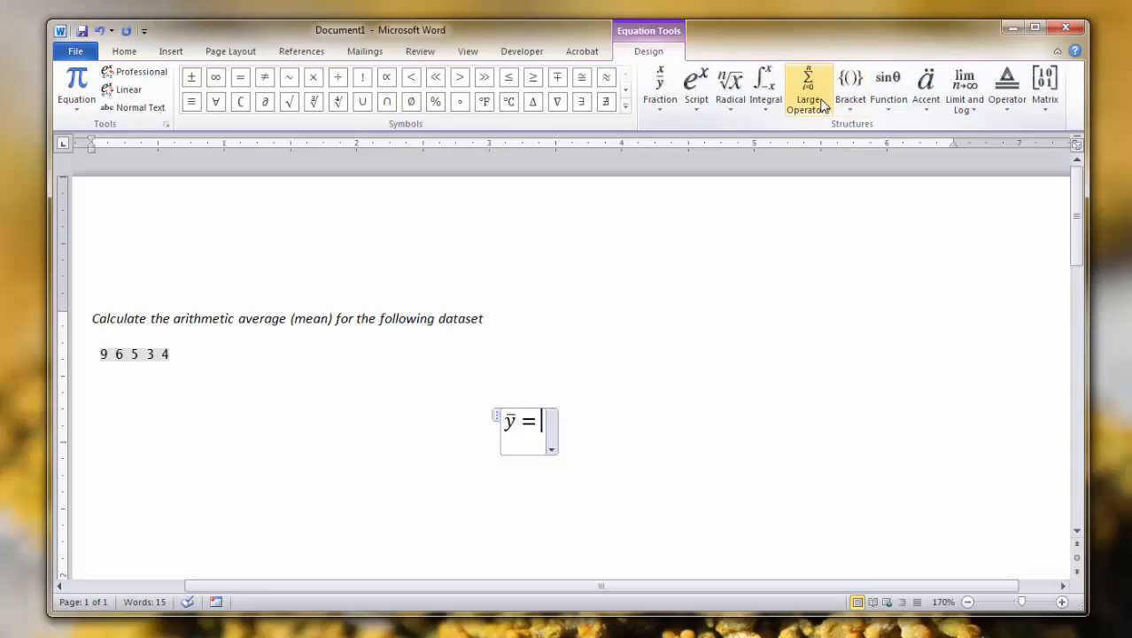
mouse_move(807, 89)
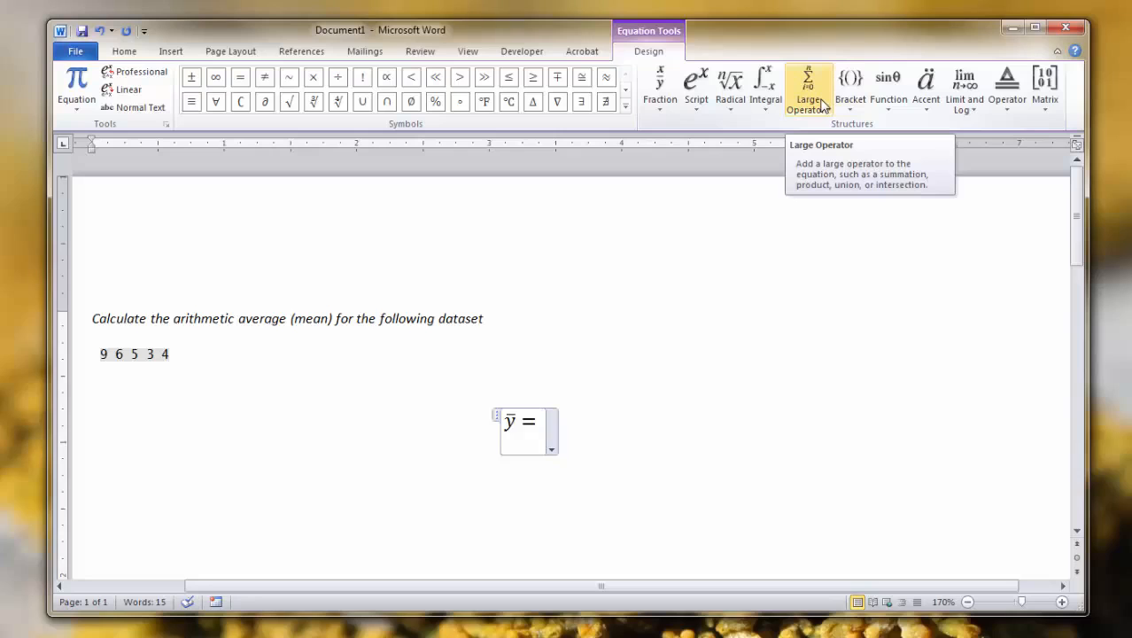
click(807, 88)
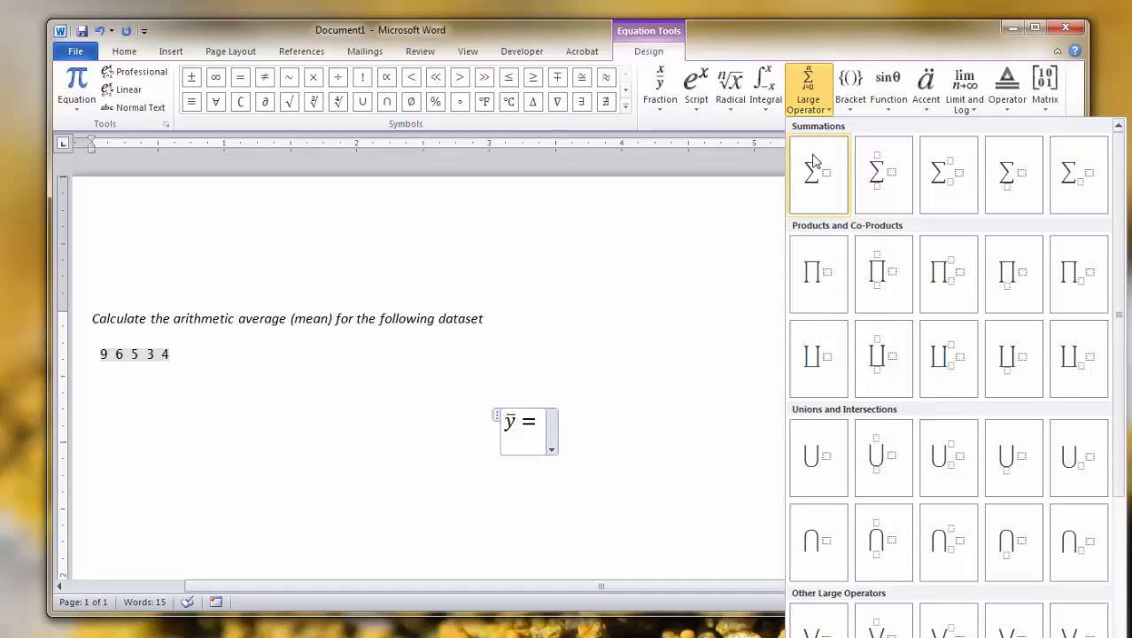
mouse_move(1013, 174)
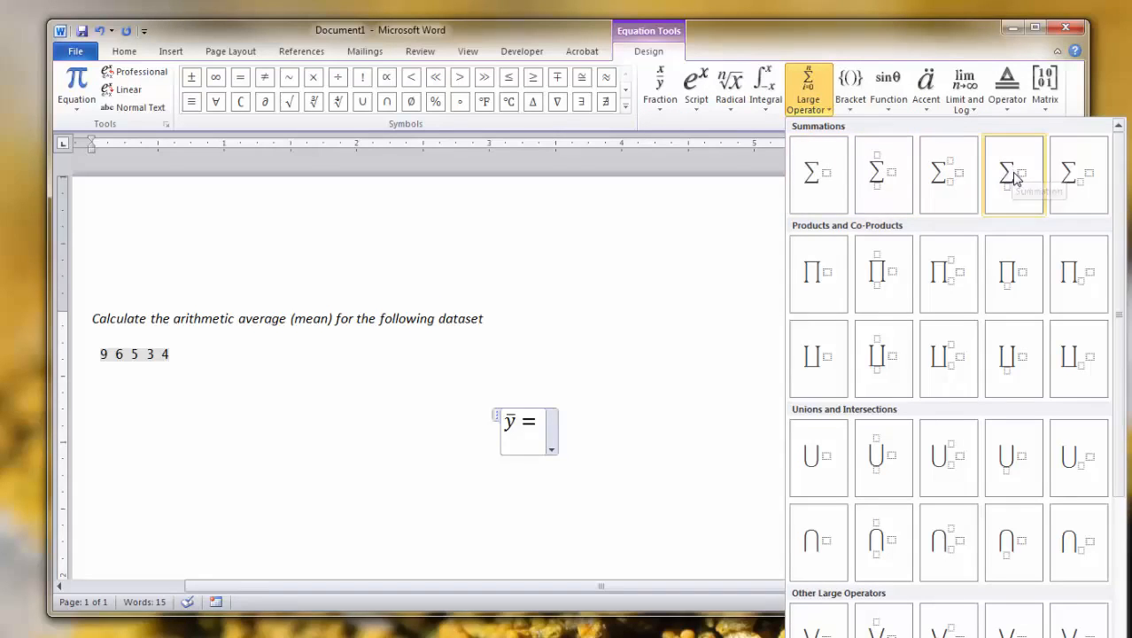
click(1012, 173)
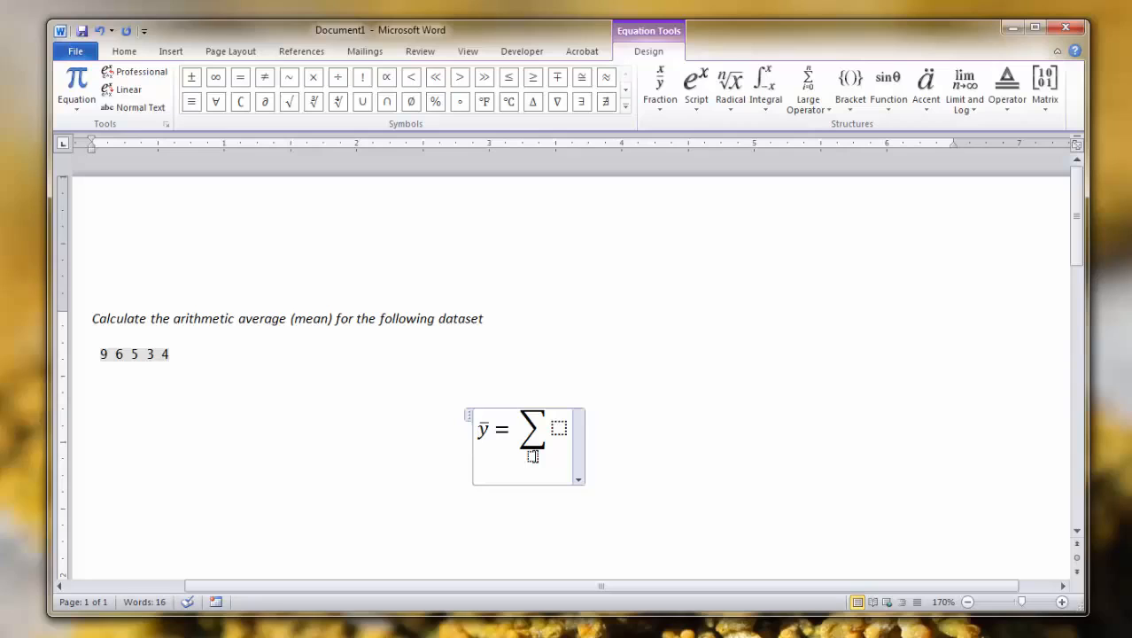
- Fill the summation's lower limit with its index and return to the empty body
click(559, 429)
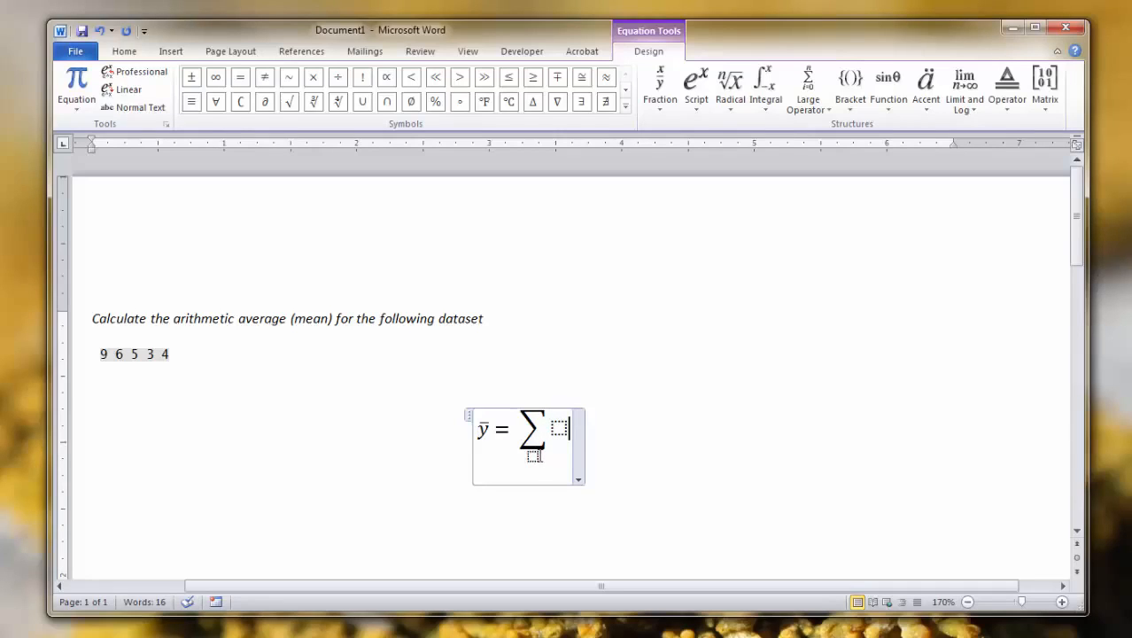
click(533, 457)
text(i)
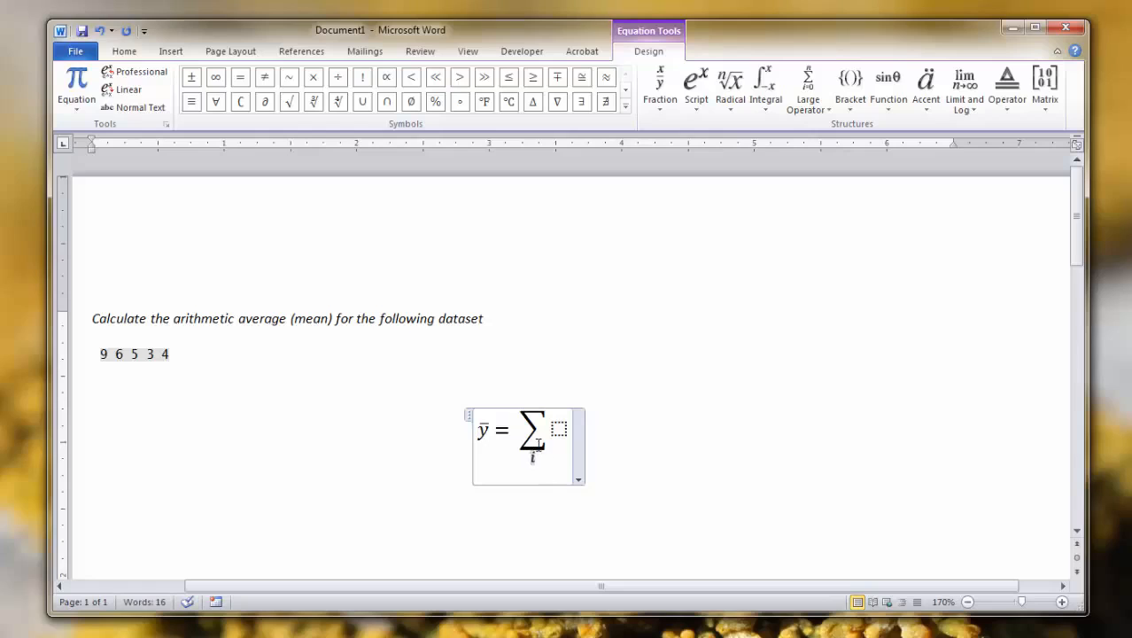
text(n)
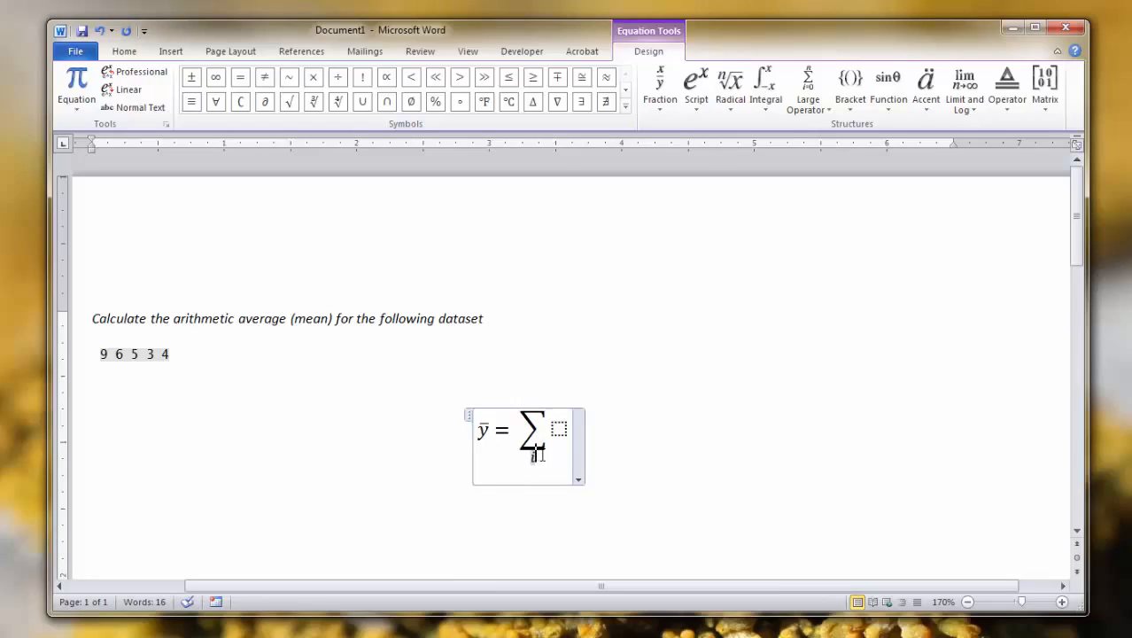
click(559, 429)
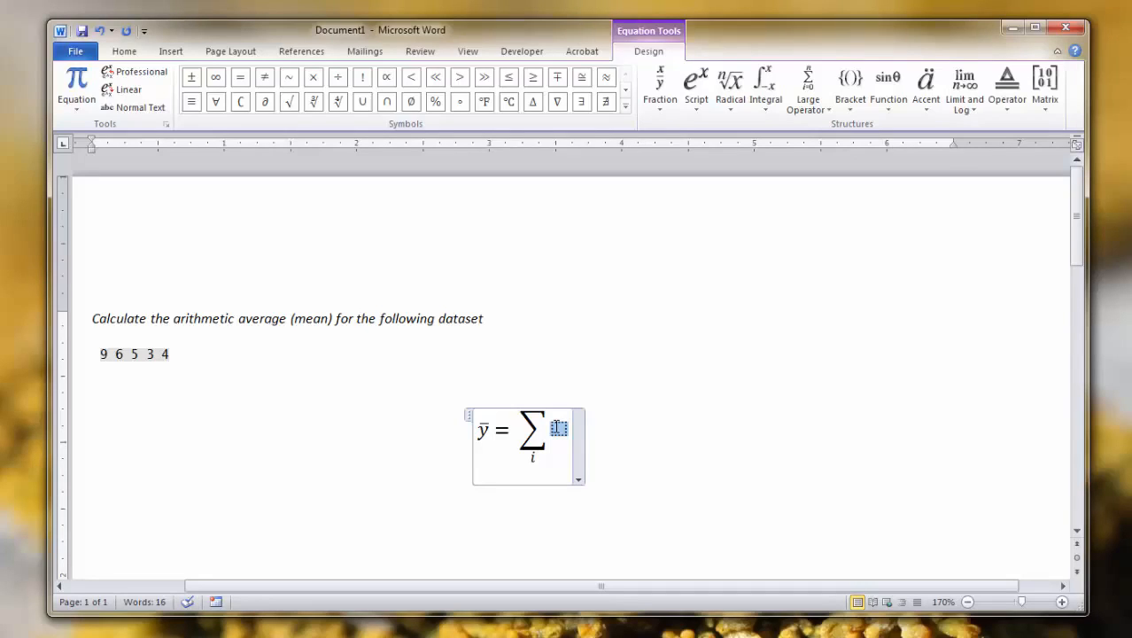
mouse_move(695, 84)
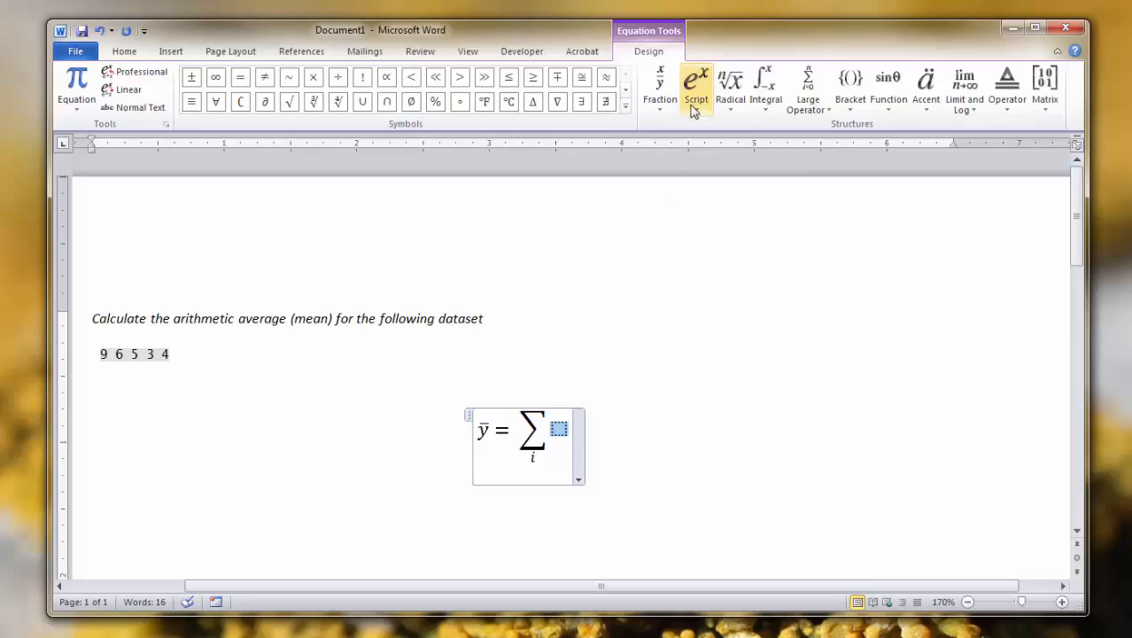
mouse_move(659, 85)
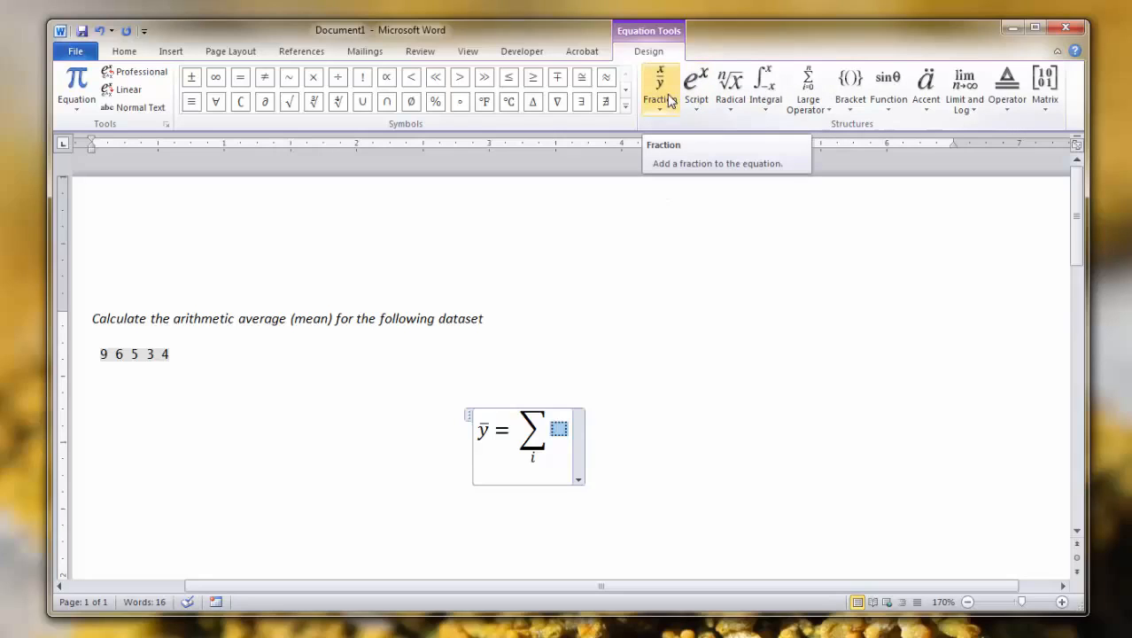
- Make the summand the stacked fraction y sub i over n, followed by =
click(659, 84)
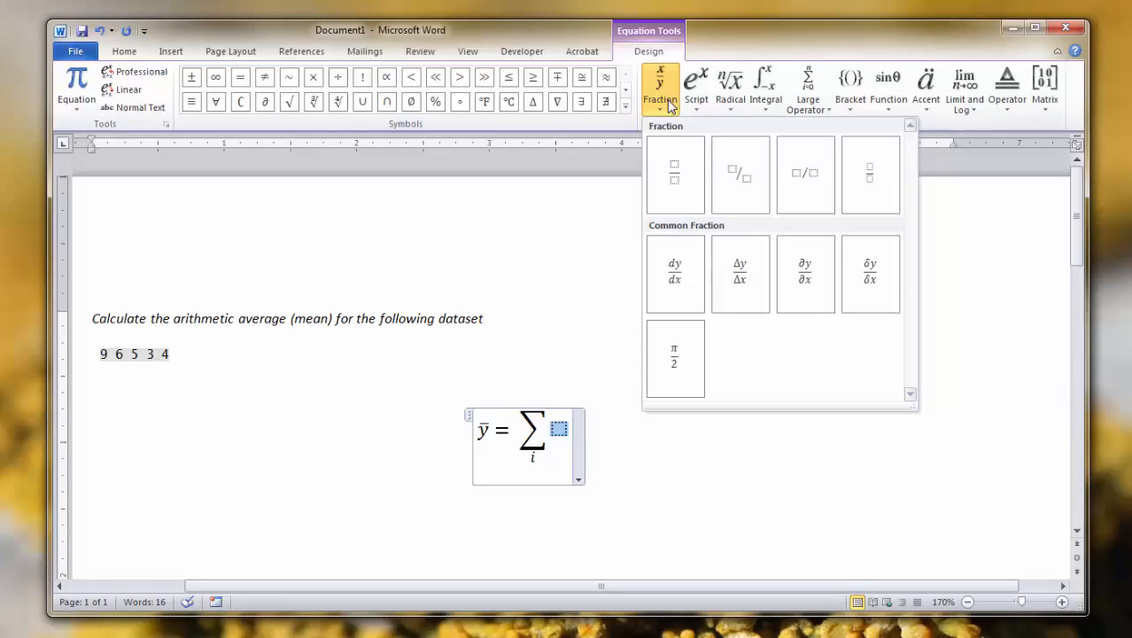
mouse_move(675, 175)
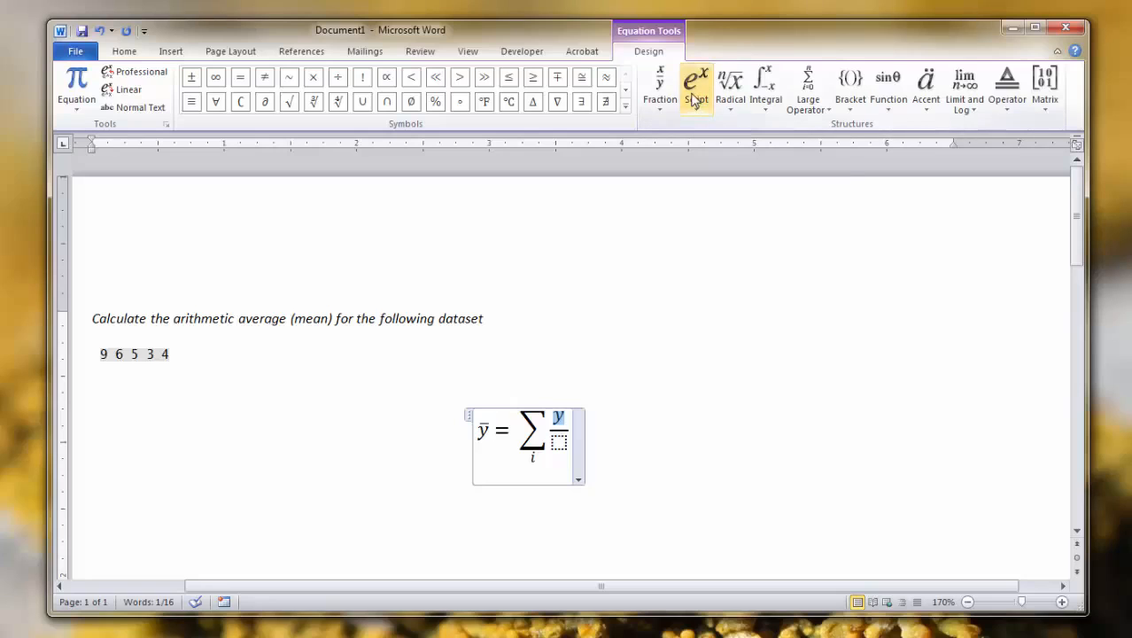
click(695, 84)
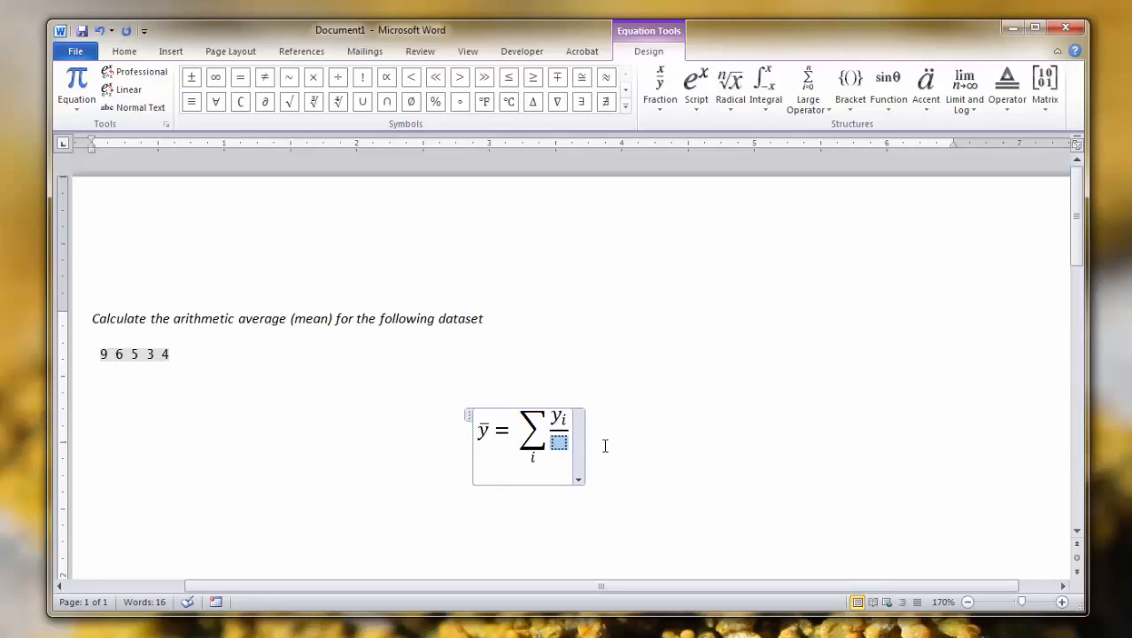
text(n)
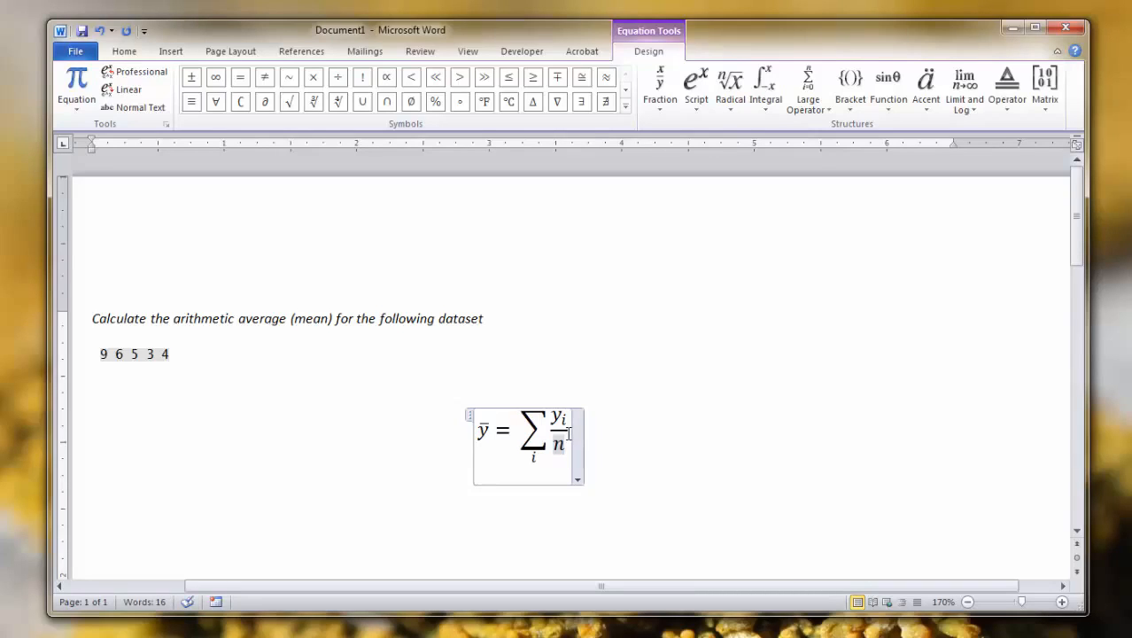
text(i)
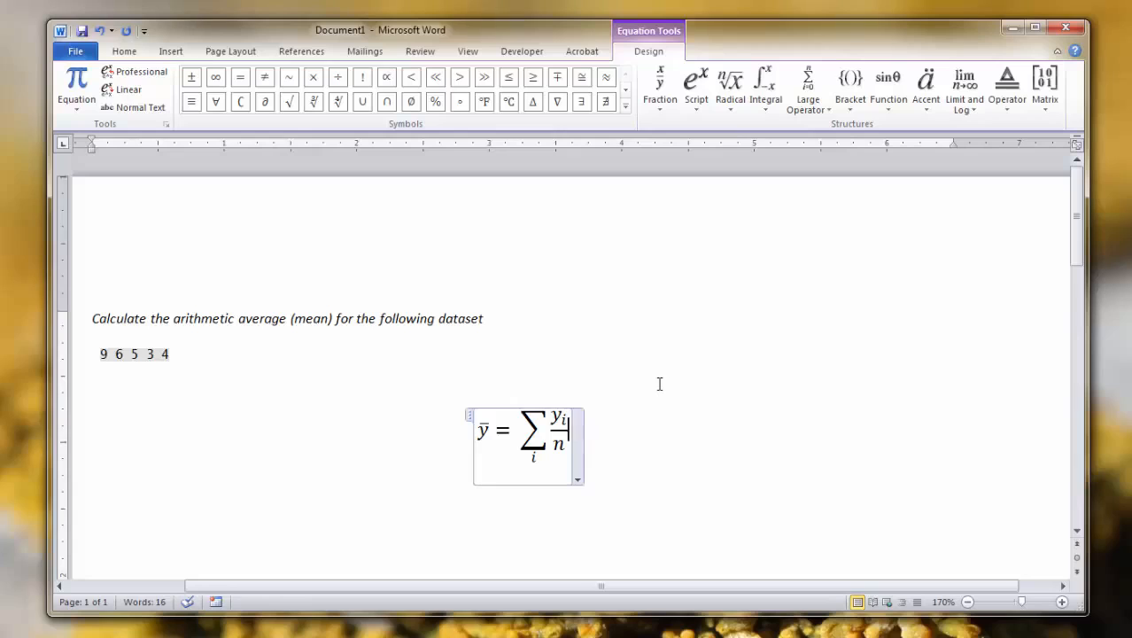
text(=)
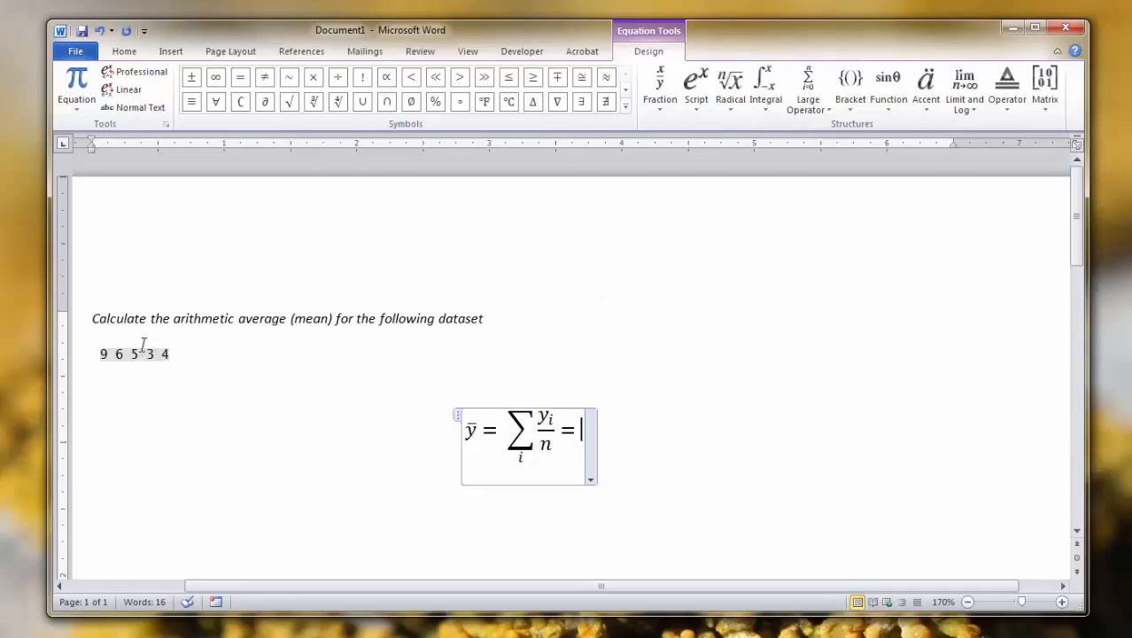
- Add the fraction 9+6+5+3+4 over 5 and the result = 5.4
click(659, 85)
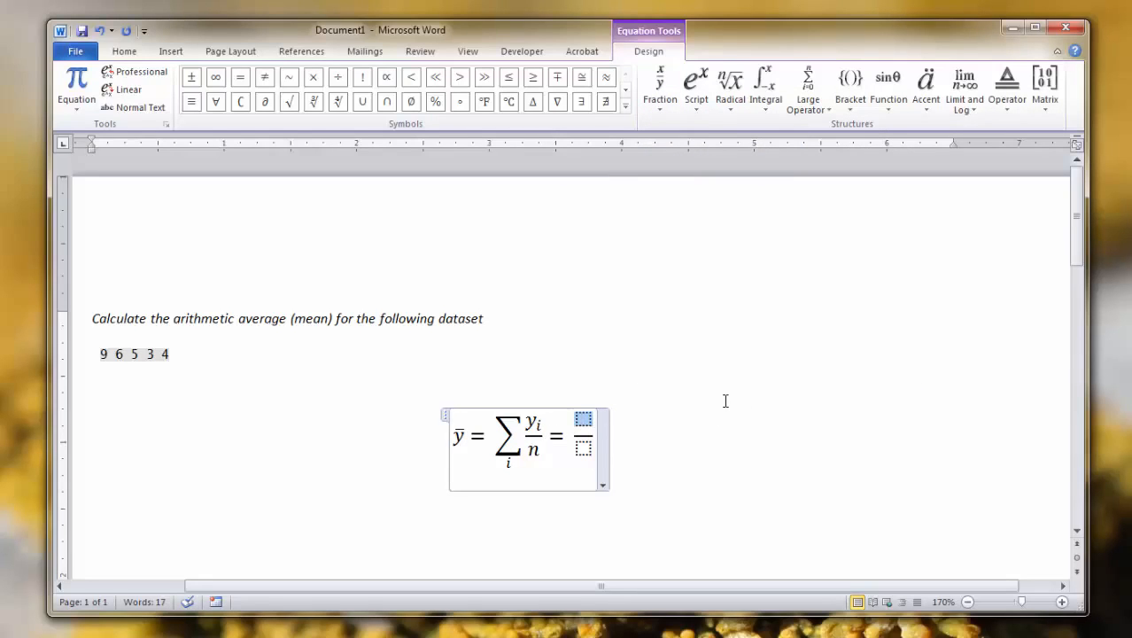
text(9 + 6 + 5 + 3)
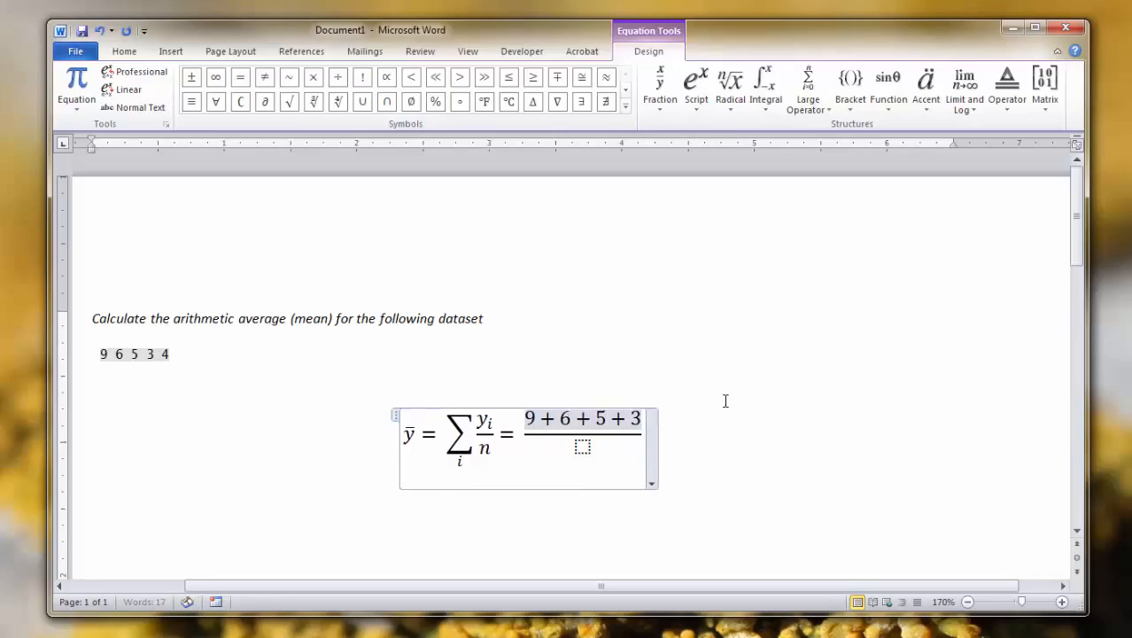
text(+ 4)
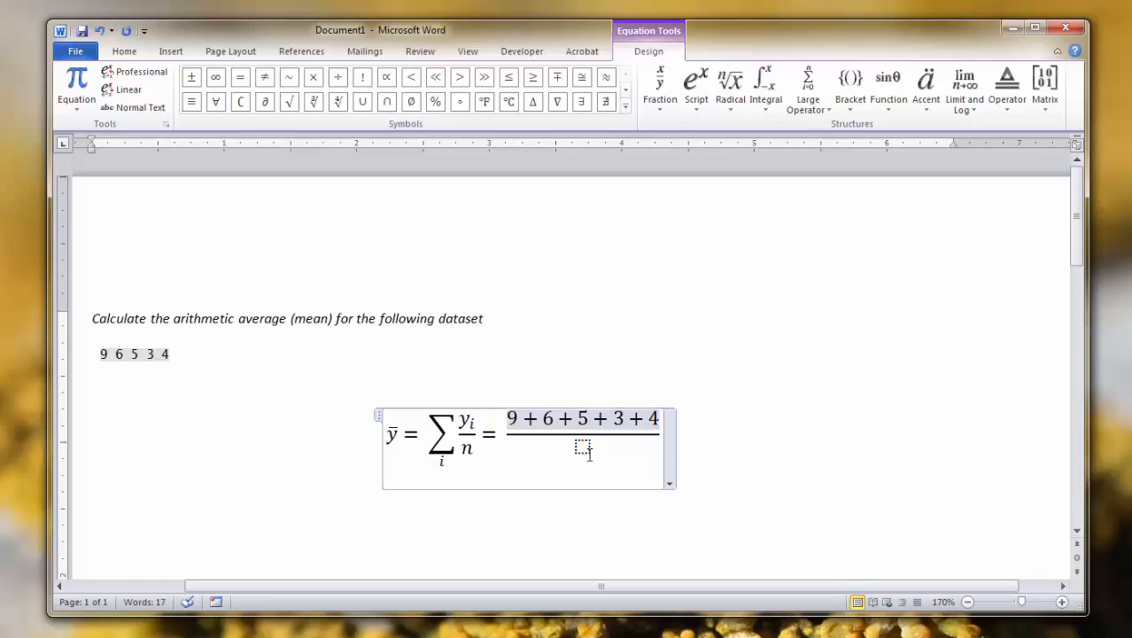
click(583, 447)
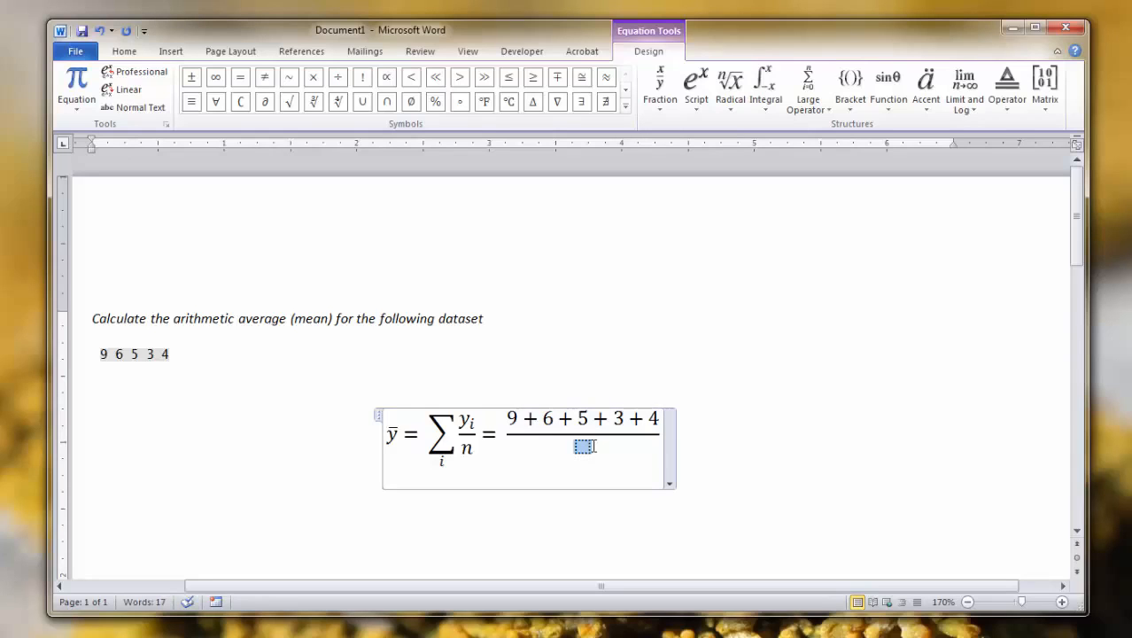
text(5)
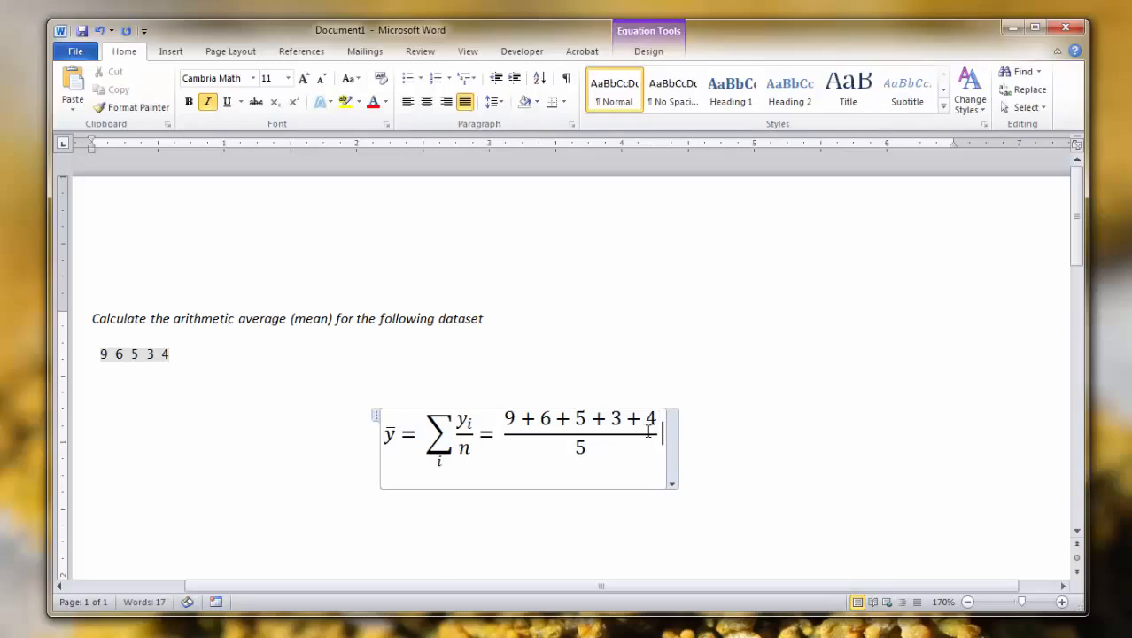
text(=)
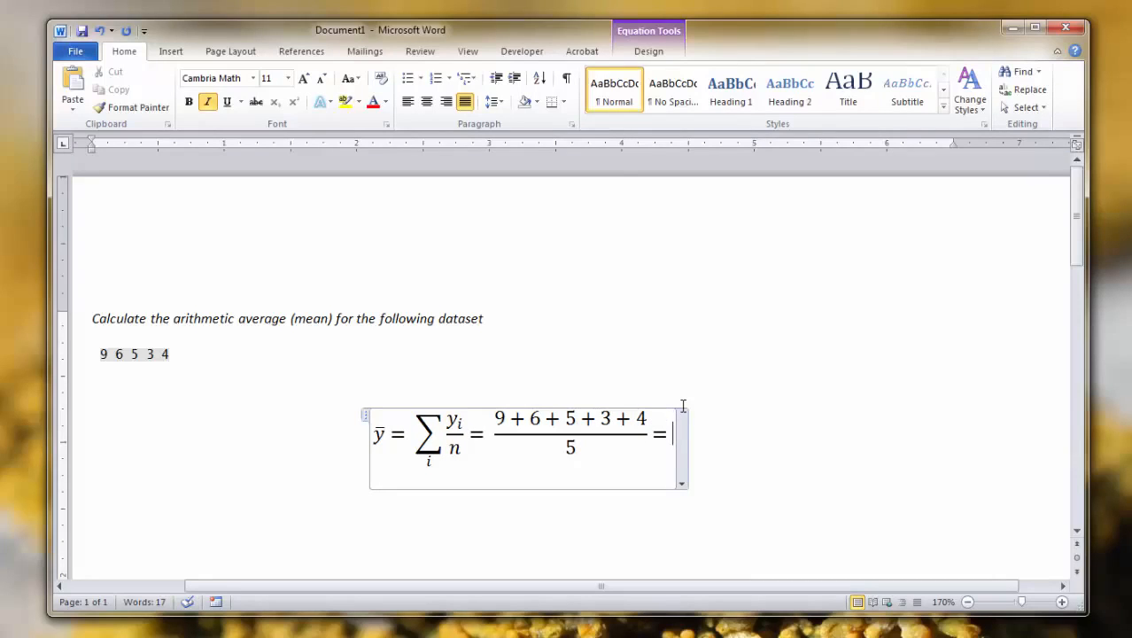
text(5.4)
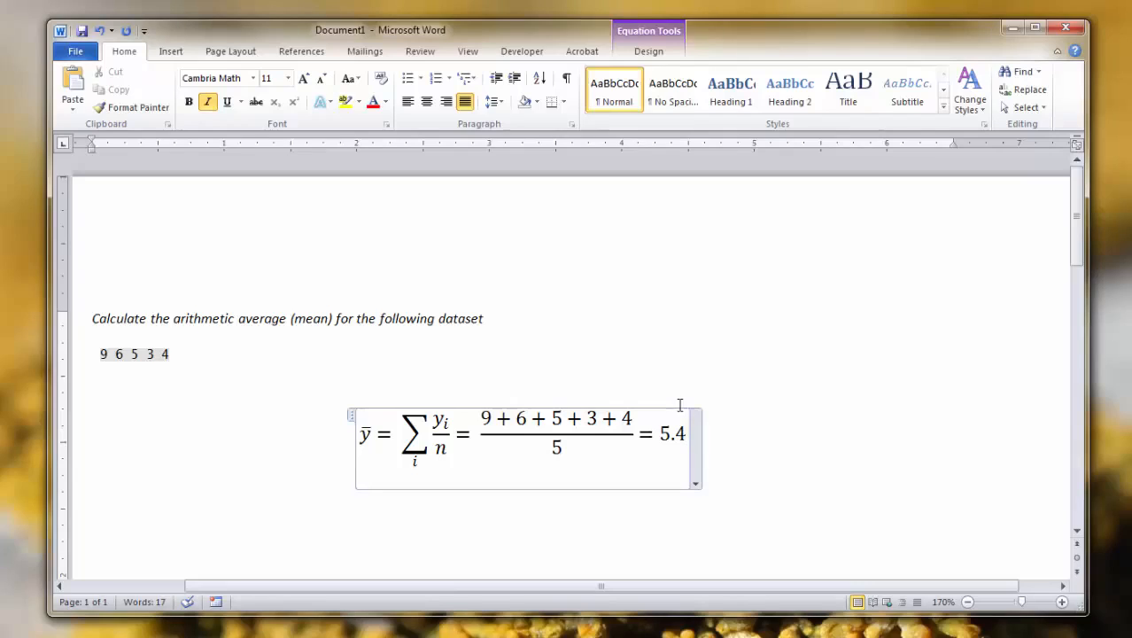
- Remove the stray letter typed after 'dataset' in the question line and return to the equation
click(484, 318)
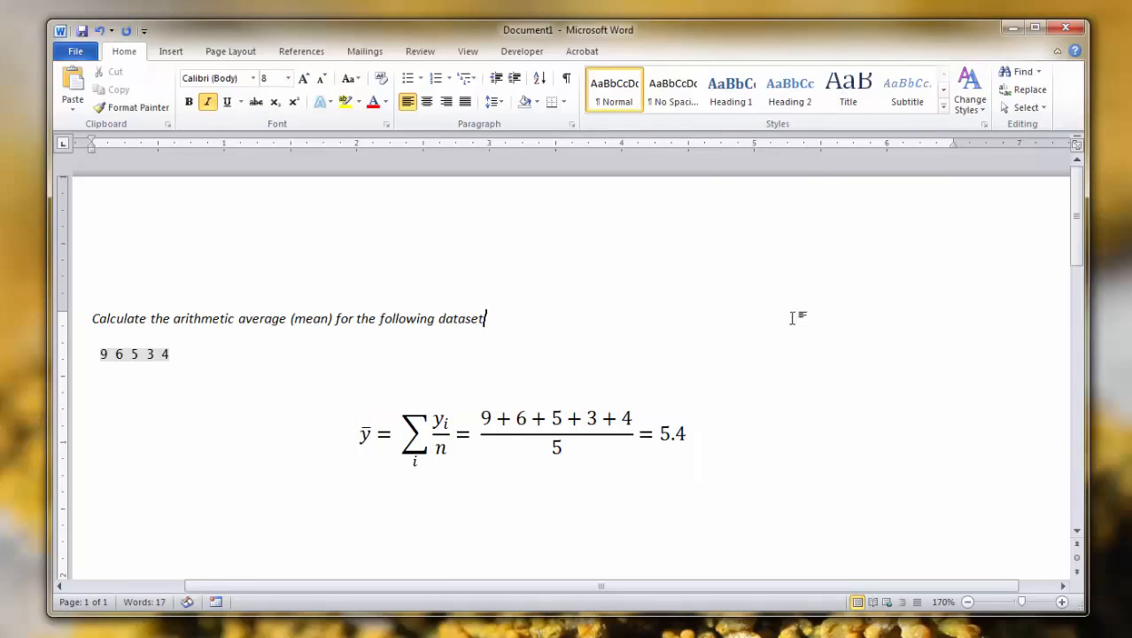
text(s)
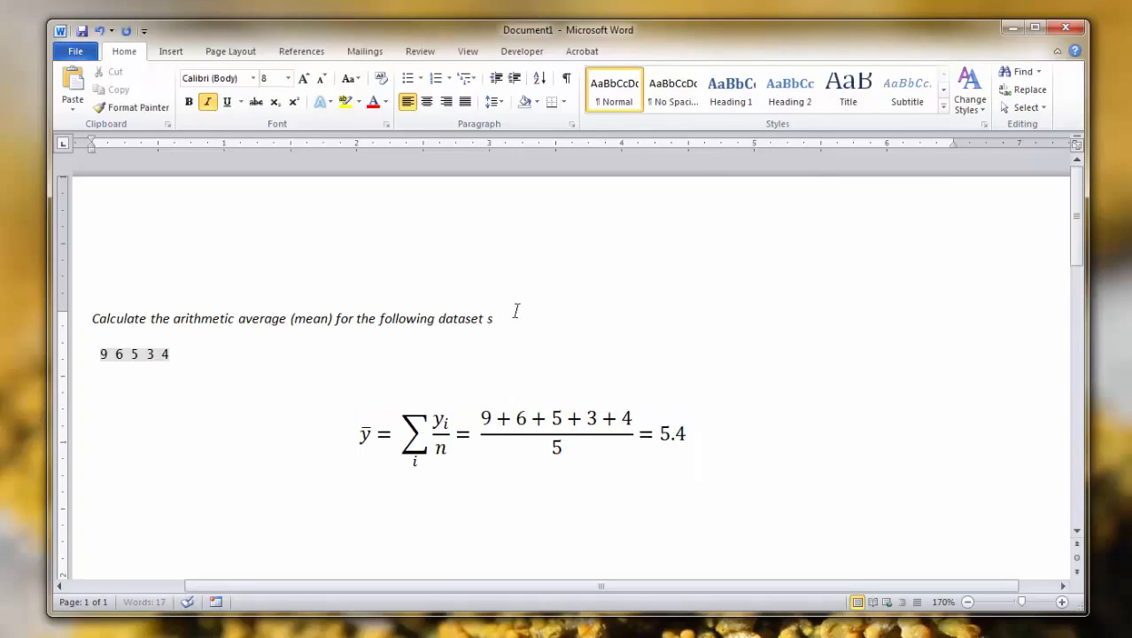
key(backspace)
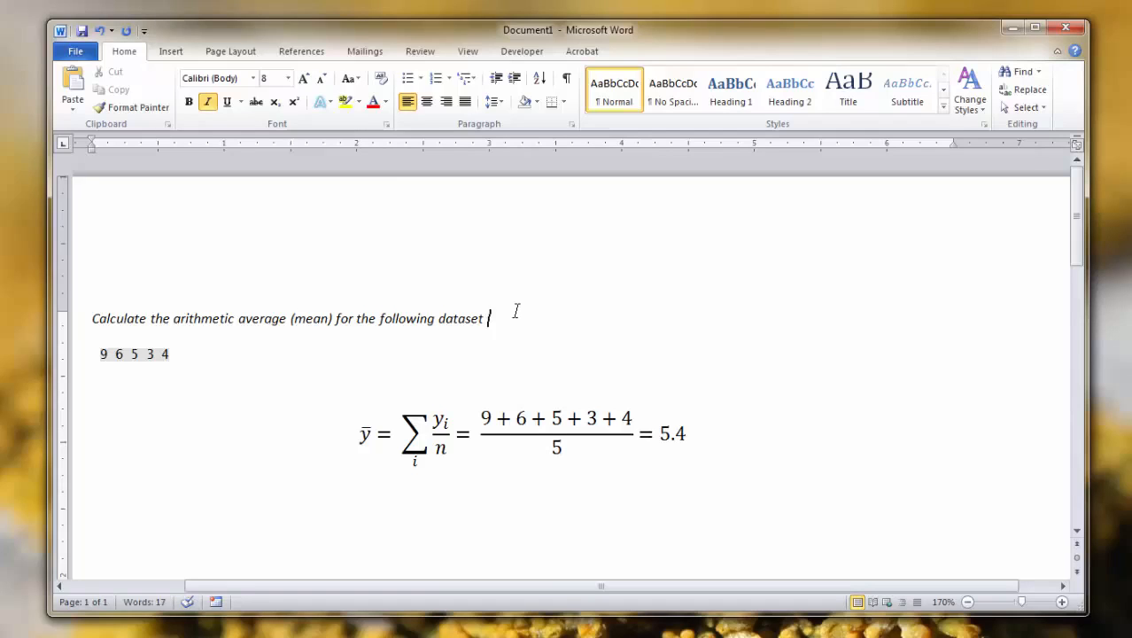
click(523, 434)
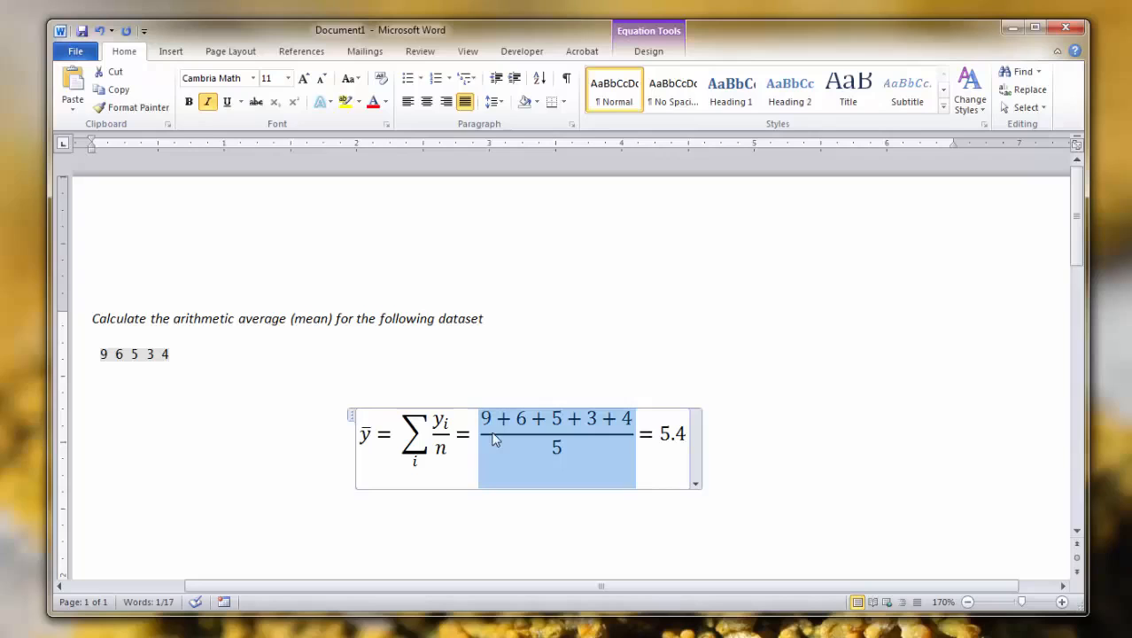
- Select the numerator 9 + 6 + 5 + 3 + 4 to enclose it in parentheses
click(485, 418)
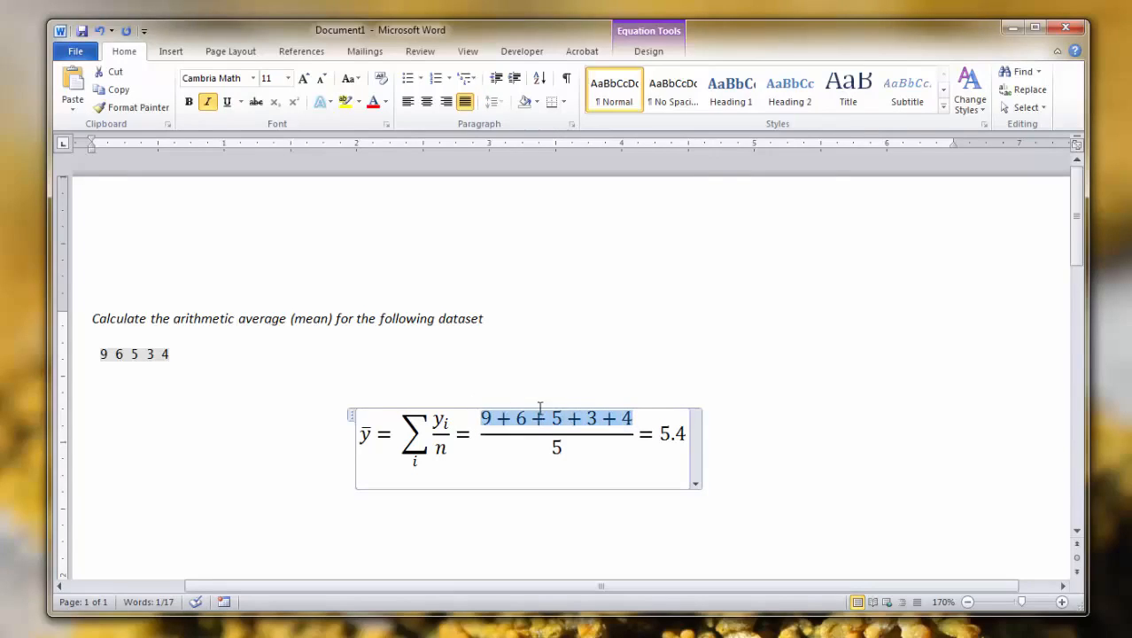
click(170, 50)
text())
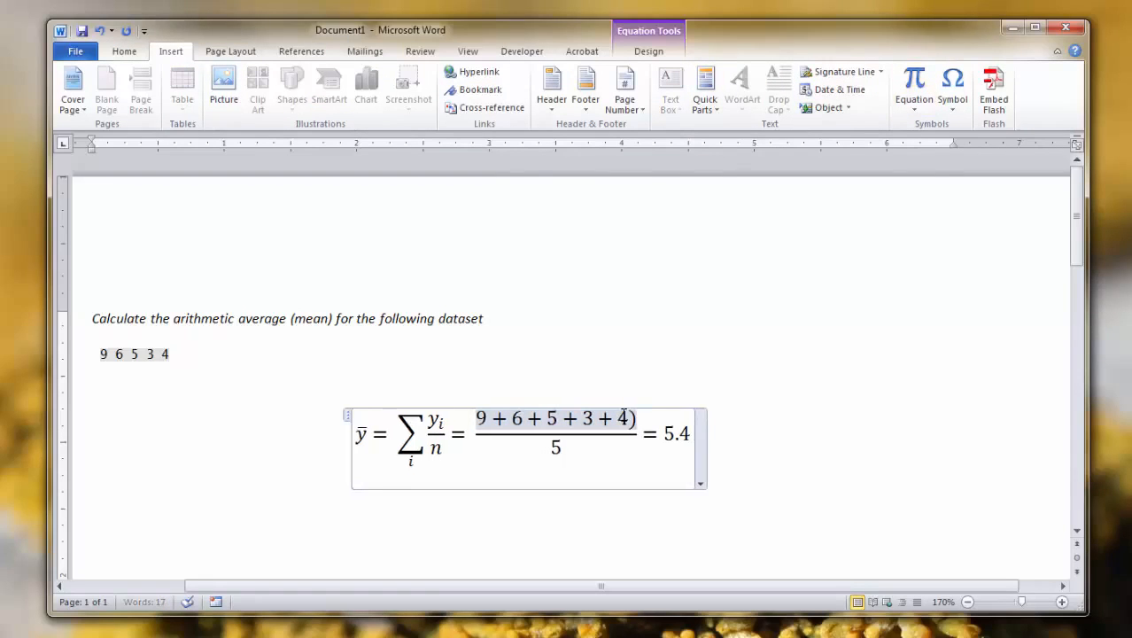
click(92, 372)
text(()
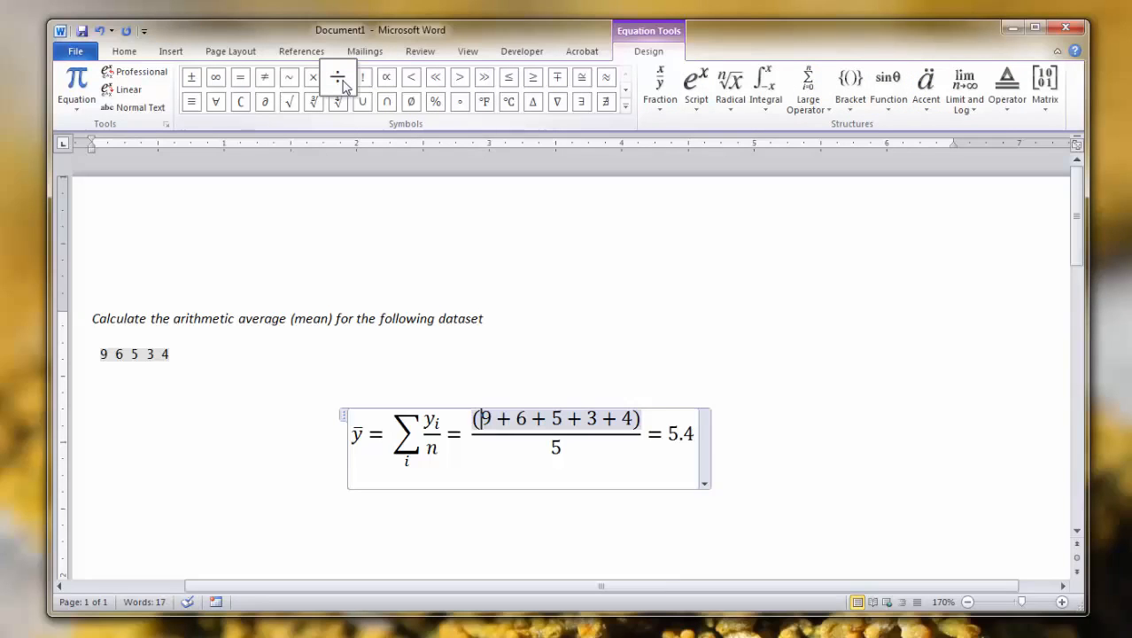
mouse_move(385, 101)
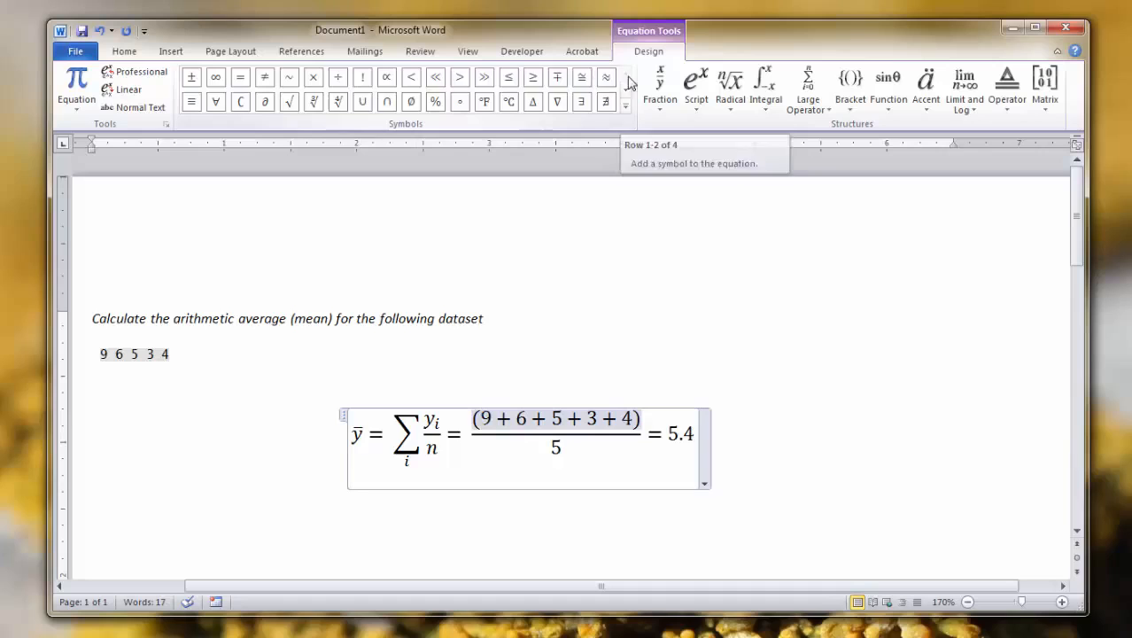
mouse_move(533, 101)
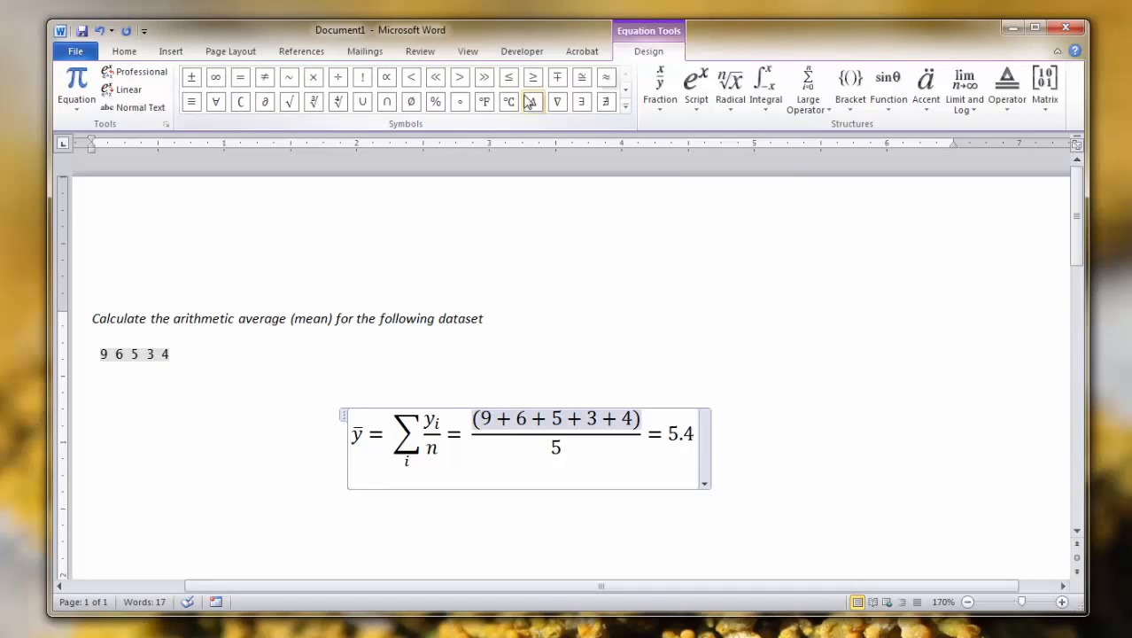
mouse_move(510, 101)
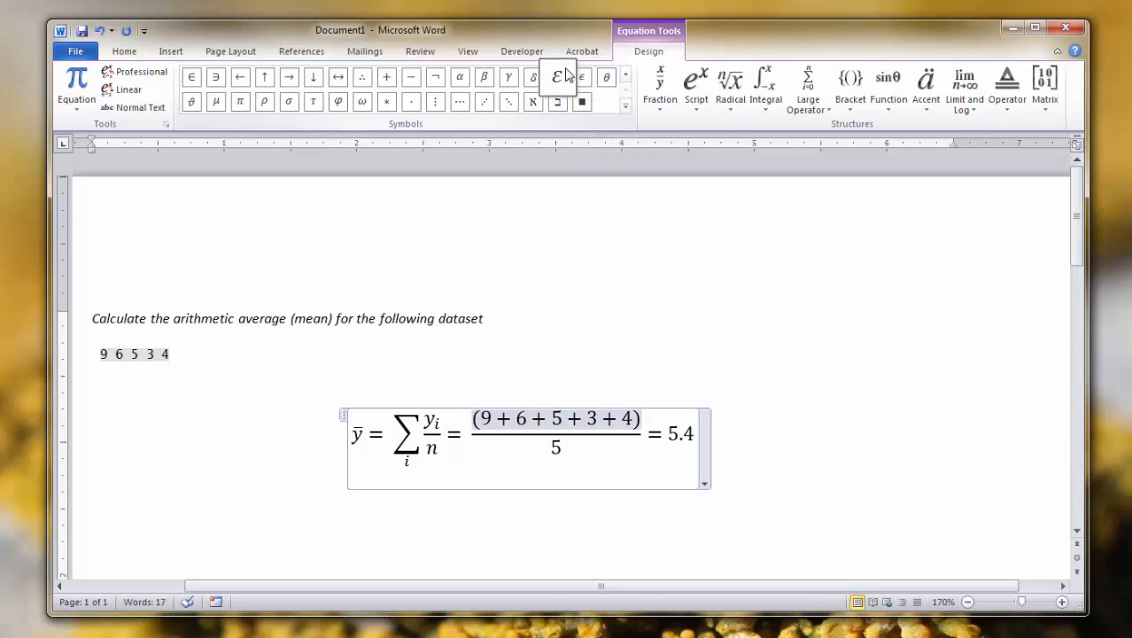
mouse_move(556, 76)
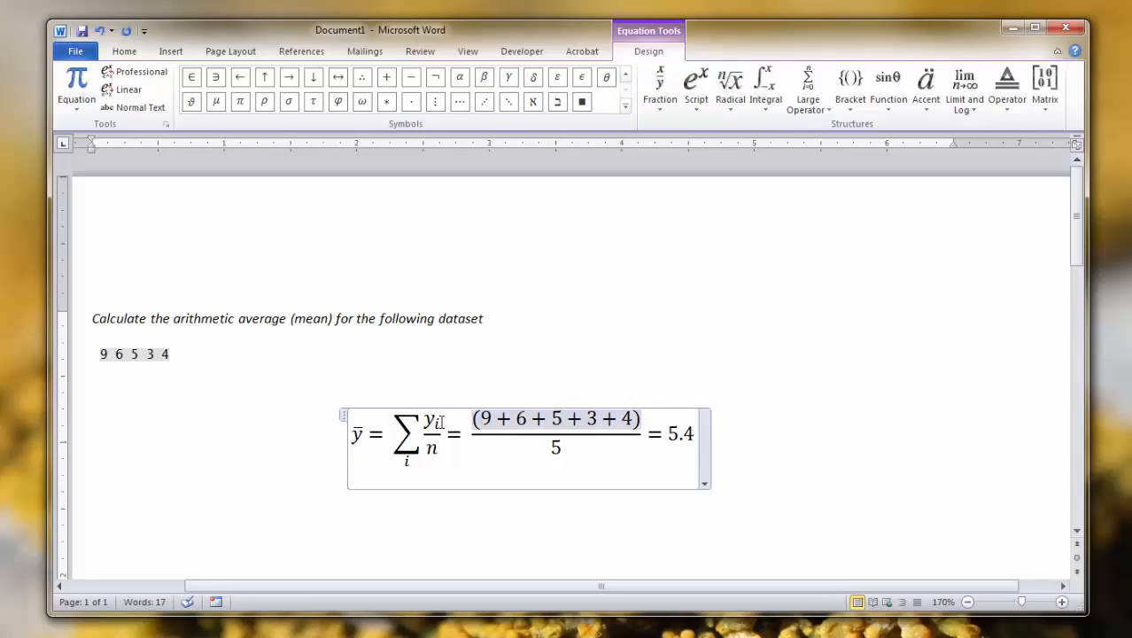
mouse_move(456, 464)
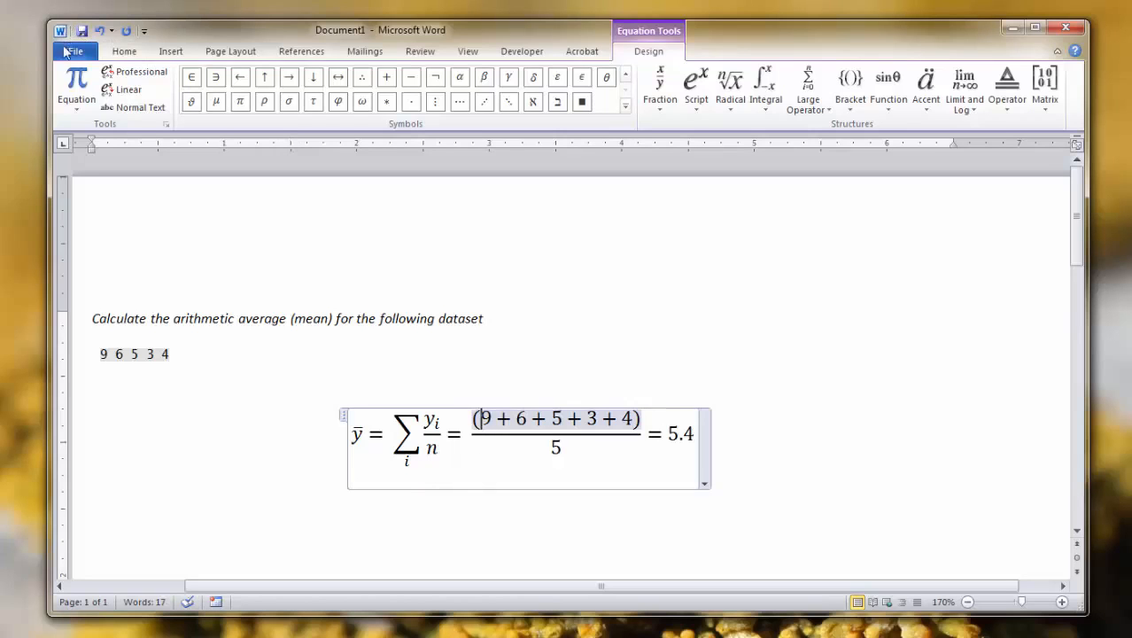
- Start Save As for 'Calculate the arithmetic average.docx' as a Word Document
click(75, 50)
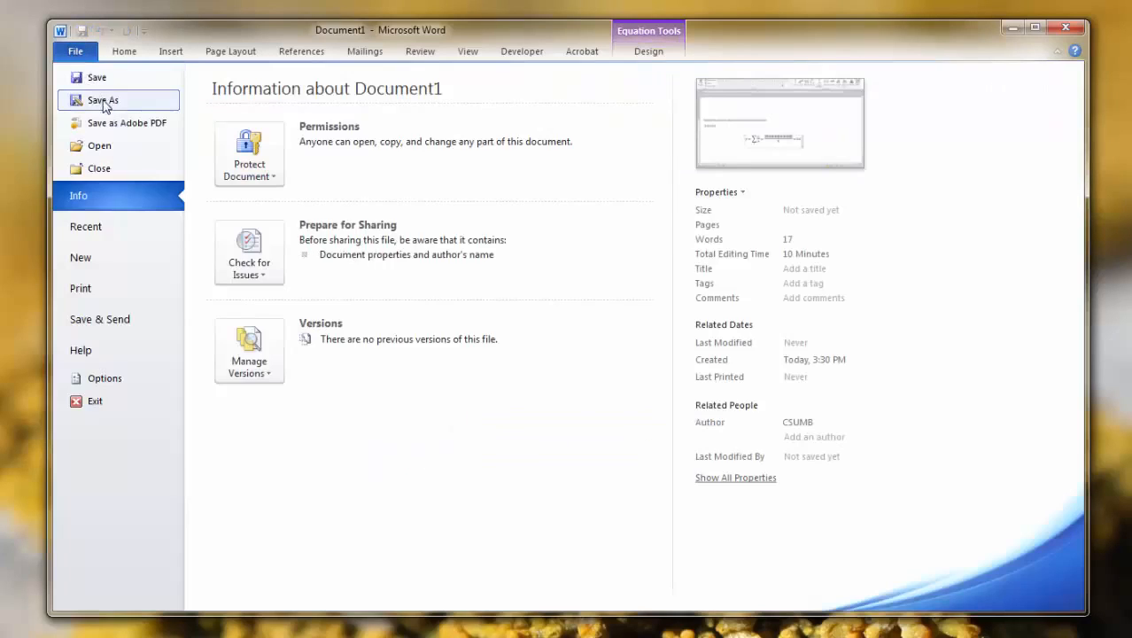
click(102, 99)
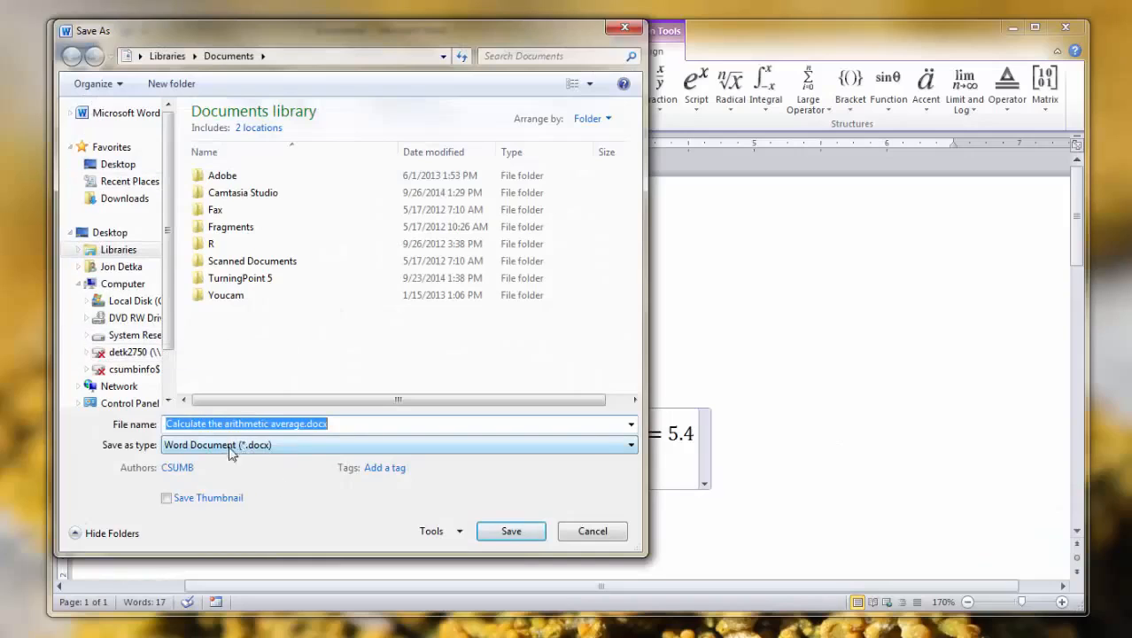
mouse_move(335, 441)
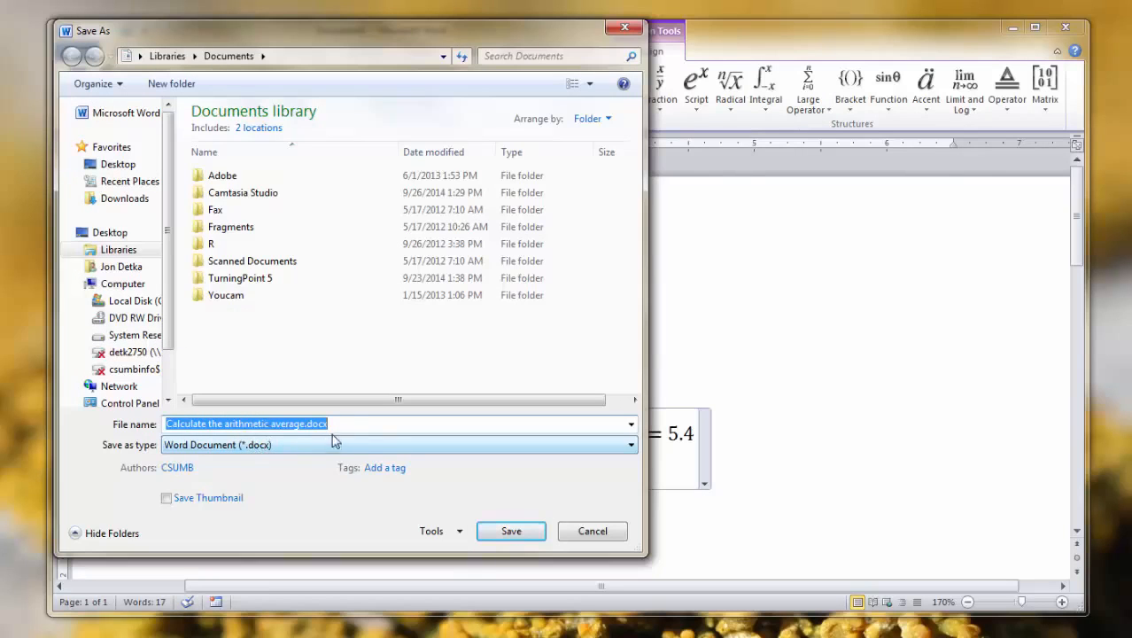